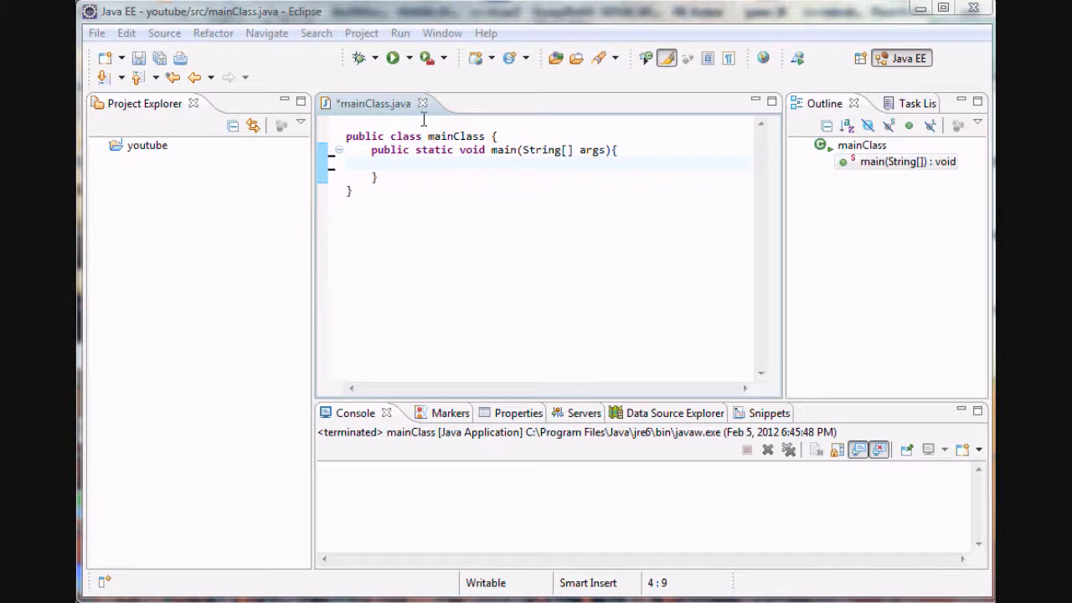
Add the line import java.util.Scanner; above the class.
{"action": "type", "text": "im"}
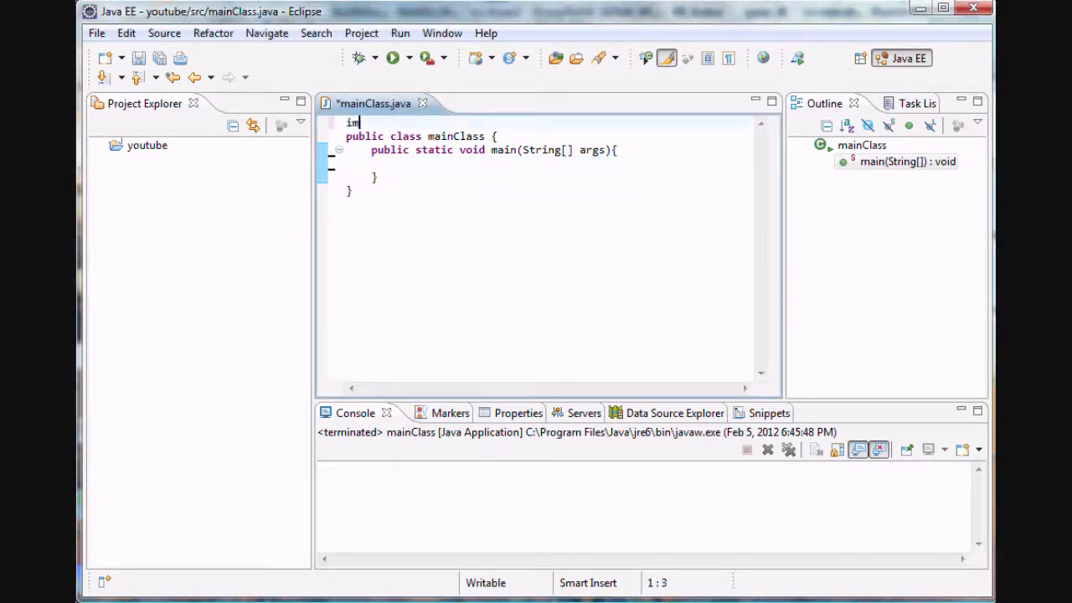
{"action": "type", "text": "port java."}
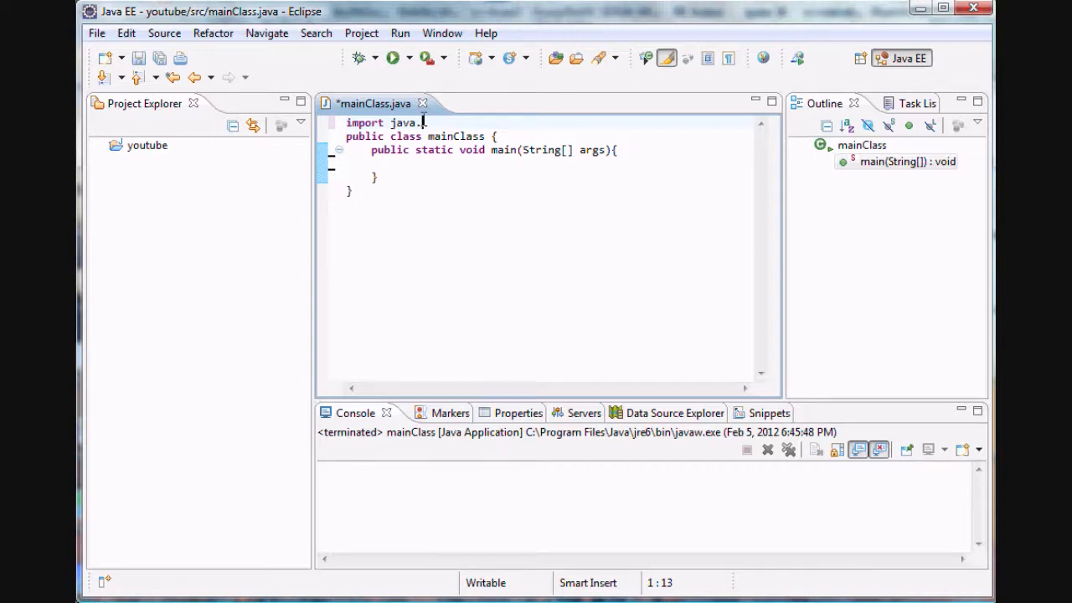
{"action": "type", "text": "util.Scanner;"}
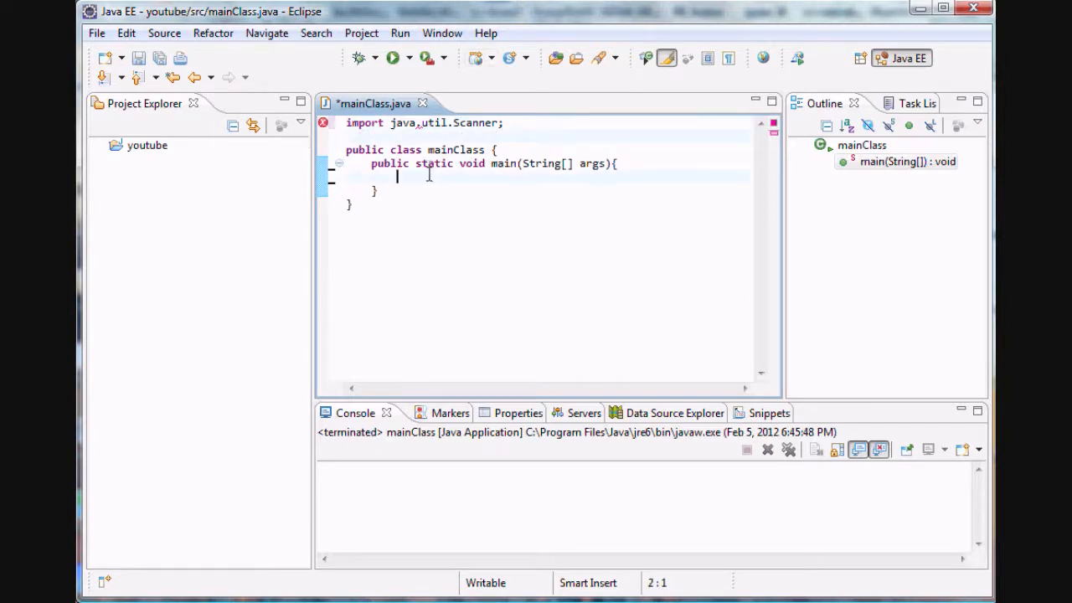
Declare Scanner myScan = new Scanner(System.in); inside main.
{"action": "type", "text": "Scanner m"}
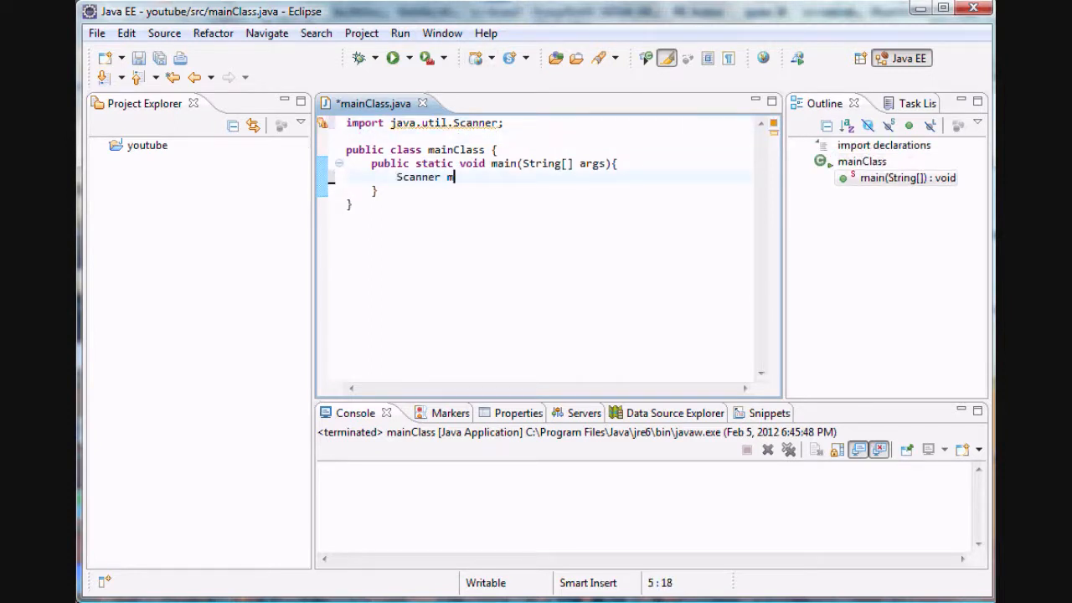
{"action": "type", "text": "yScan = new"}
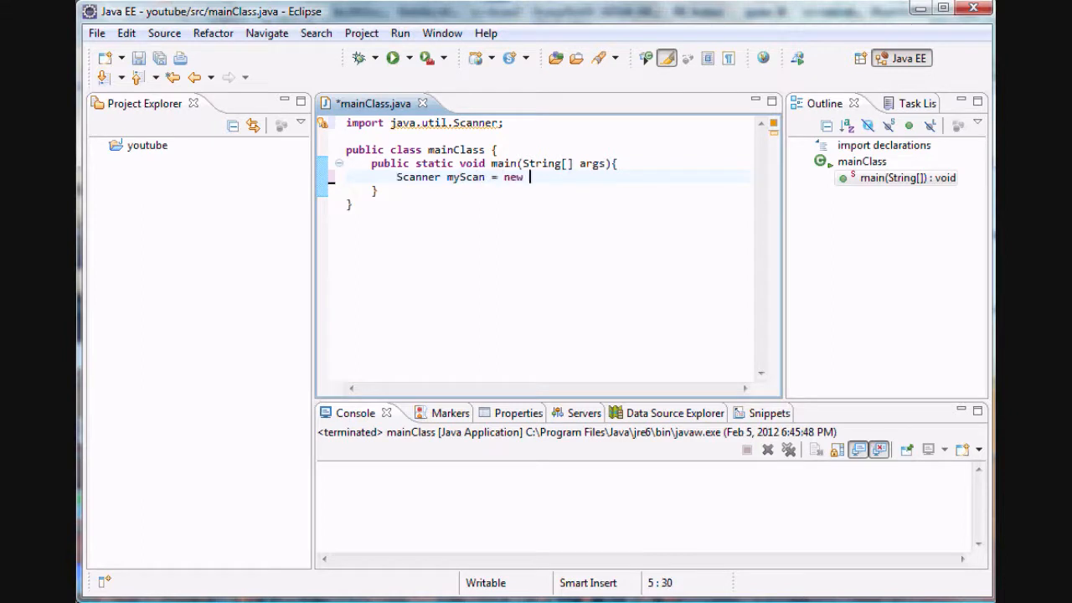
{"action": "type", "text": "Scanner();"}
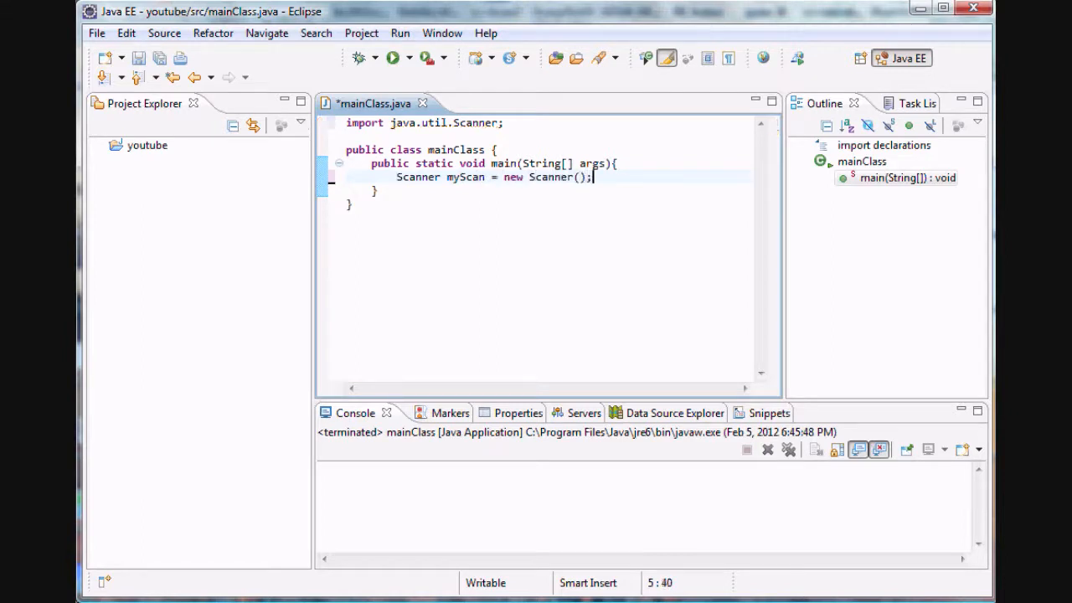
{"action": "type", "text": "System"}
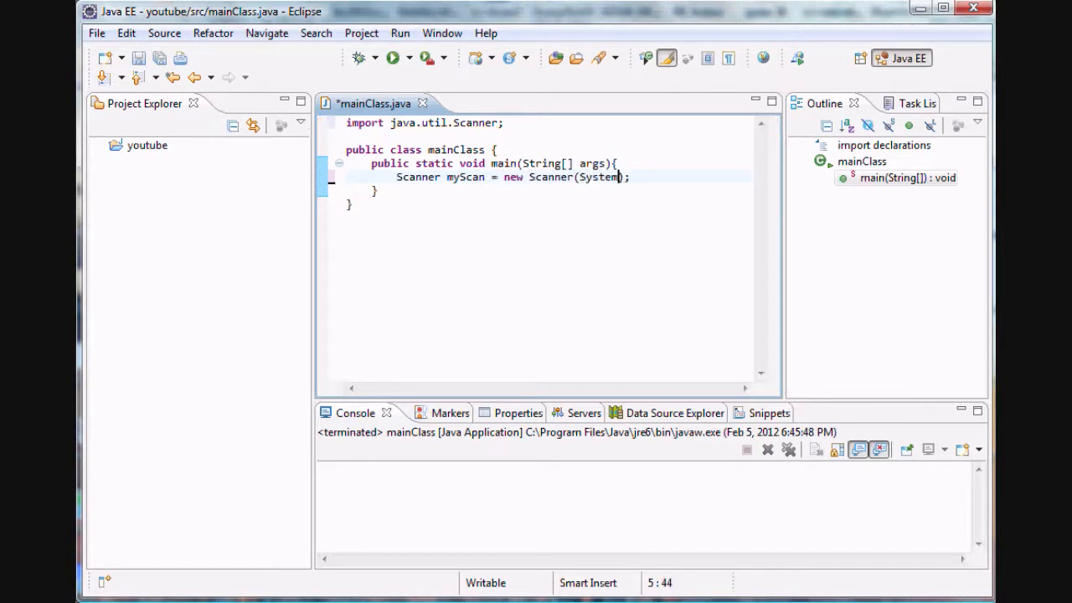
{"action": "type", "text": "."}
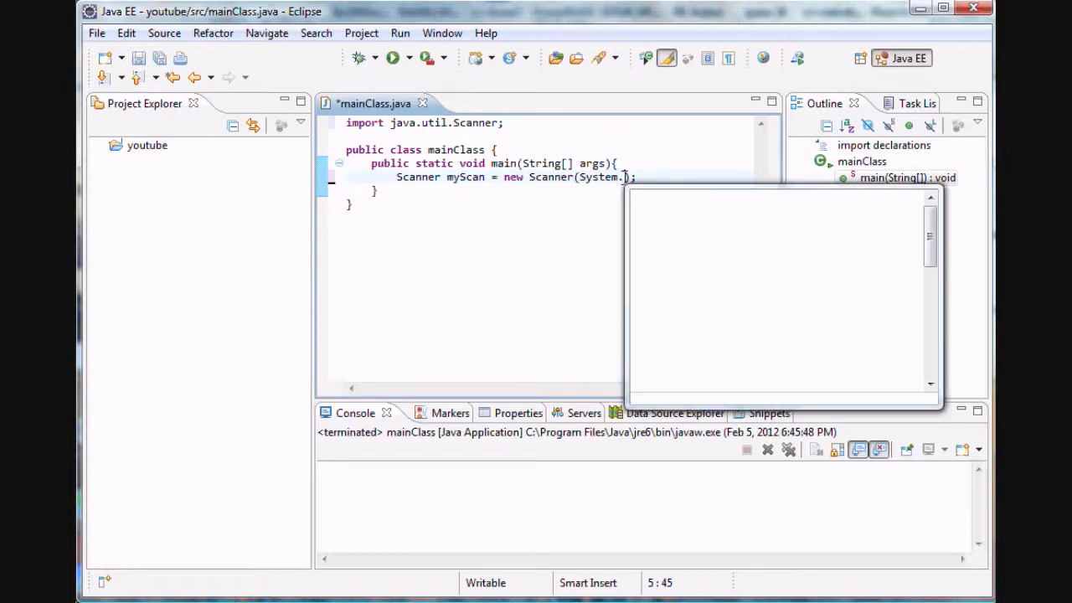
{"action": "type", "text": "in"}
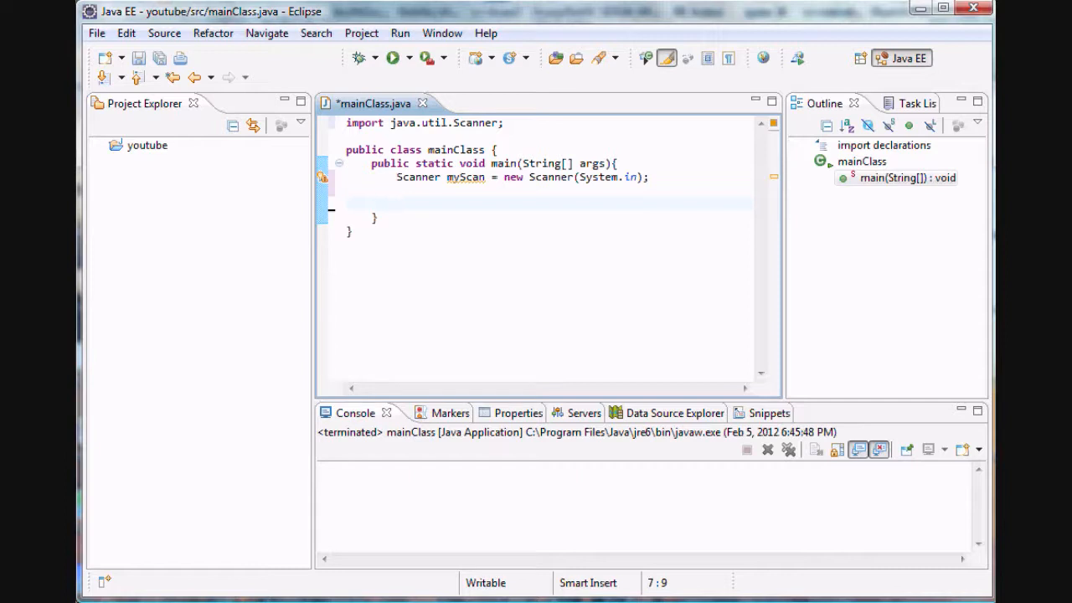
Print a prompt asking which month (1-12) the user was born in.
{"action": "type", "text": "Syste"}
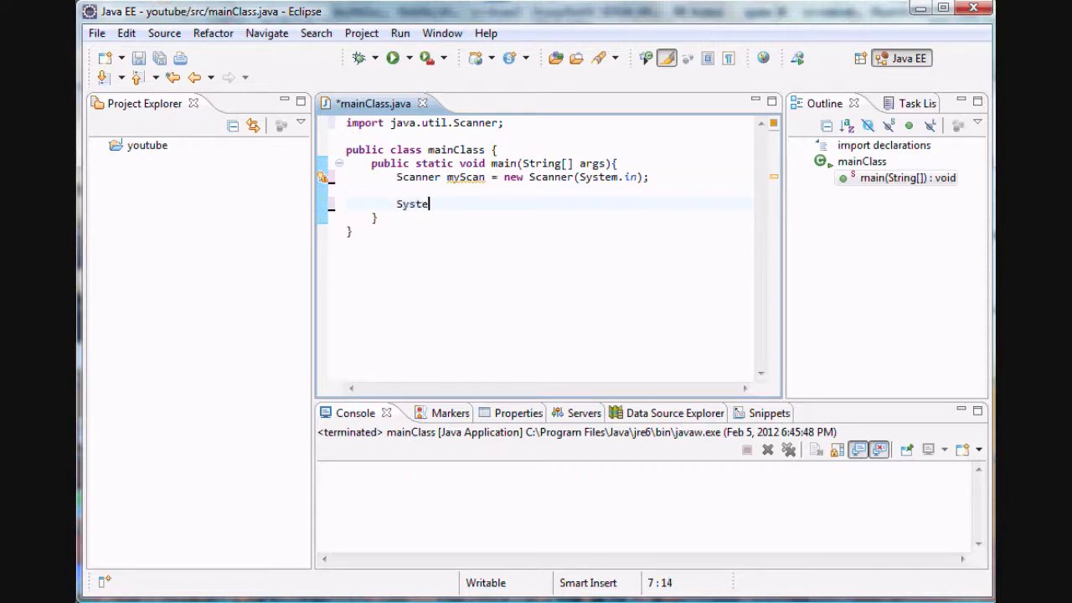
{"action": "type", "text": "m.out."}
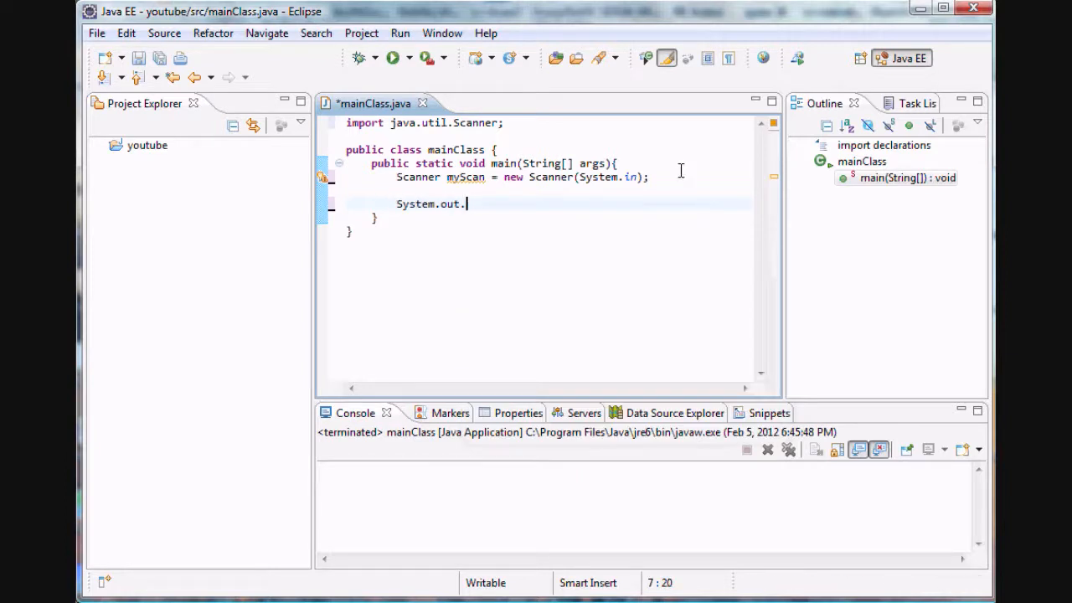
{"action": "type", "text": "print"}
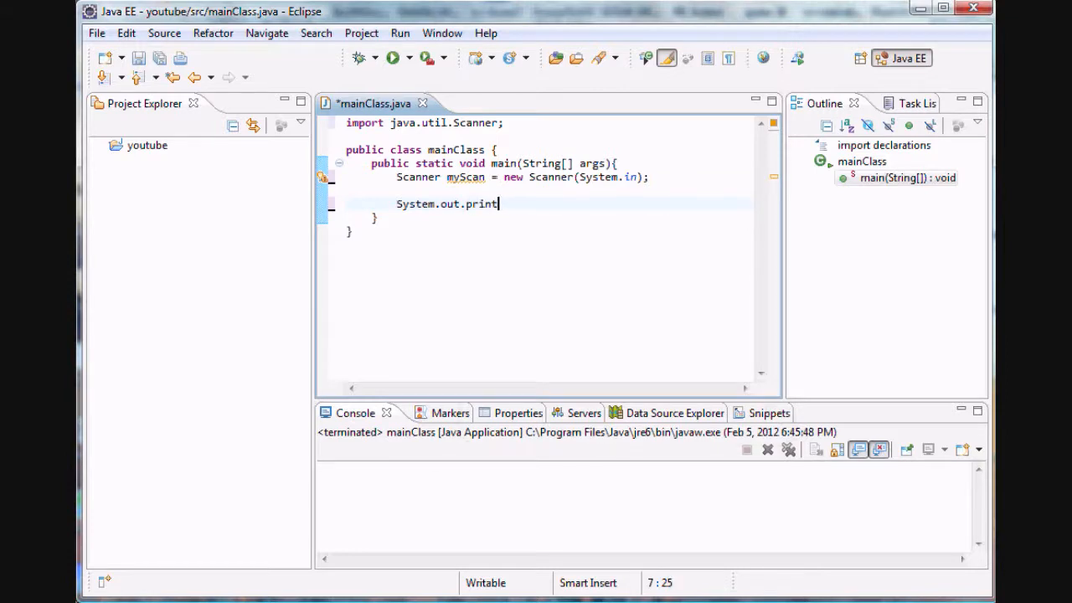
{"action": "type", "text": "n"}
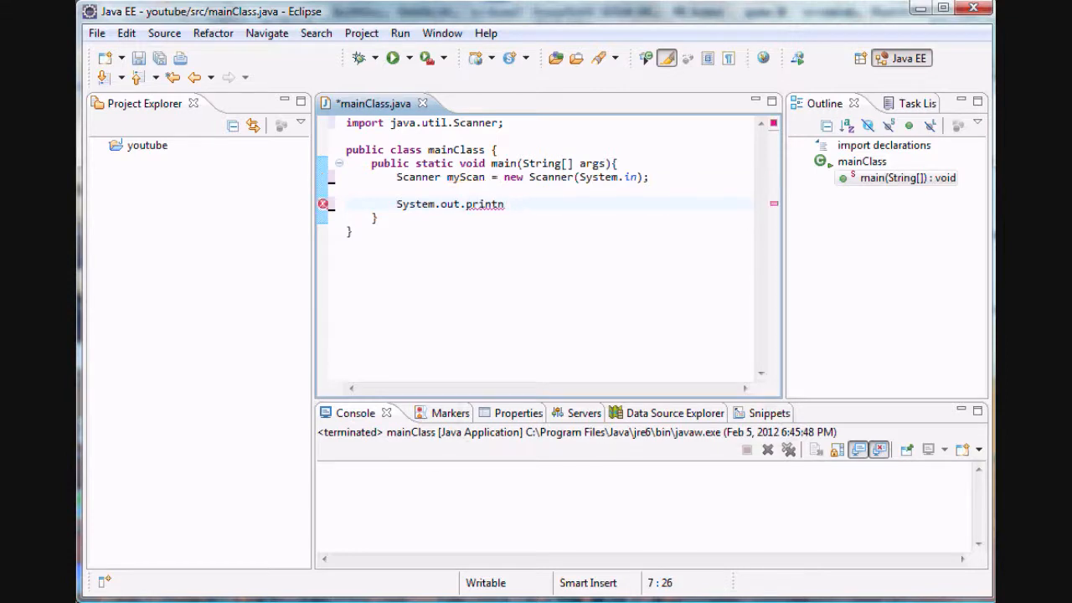
{"action": "type", "text": "n"}
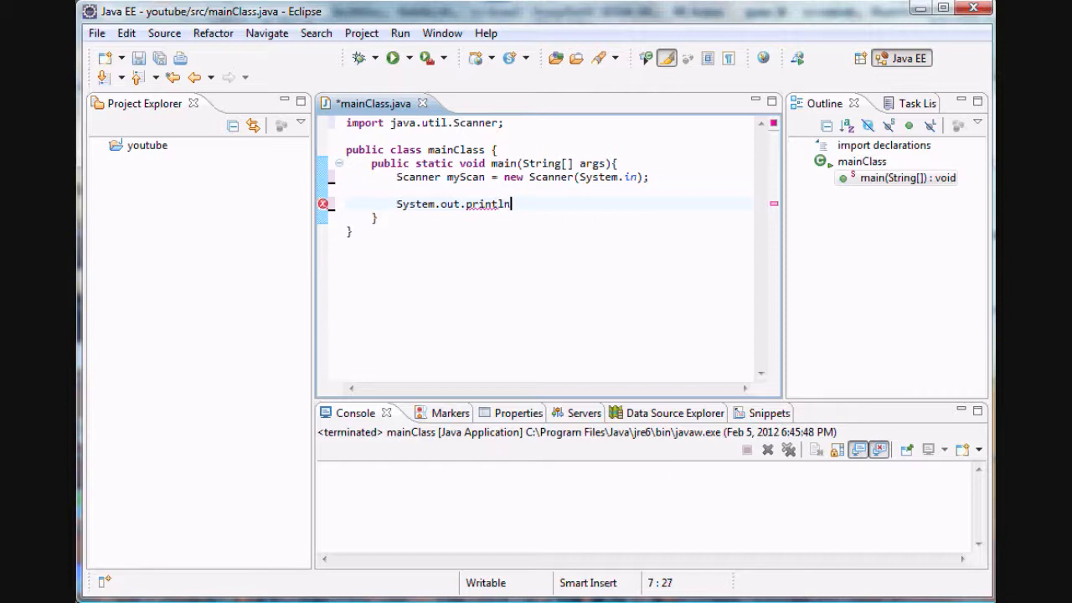
{"action": "type", "text": "(\"\");"}
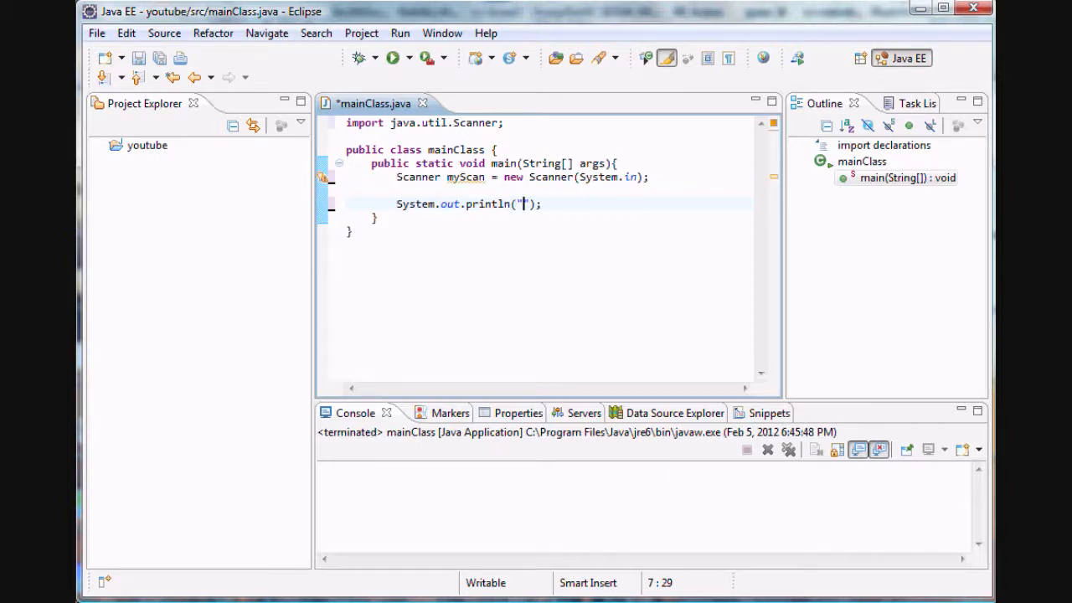
{"action": "type", "text": "Enter the month"}
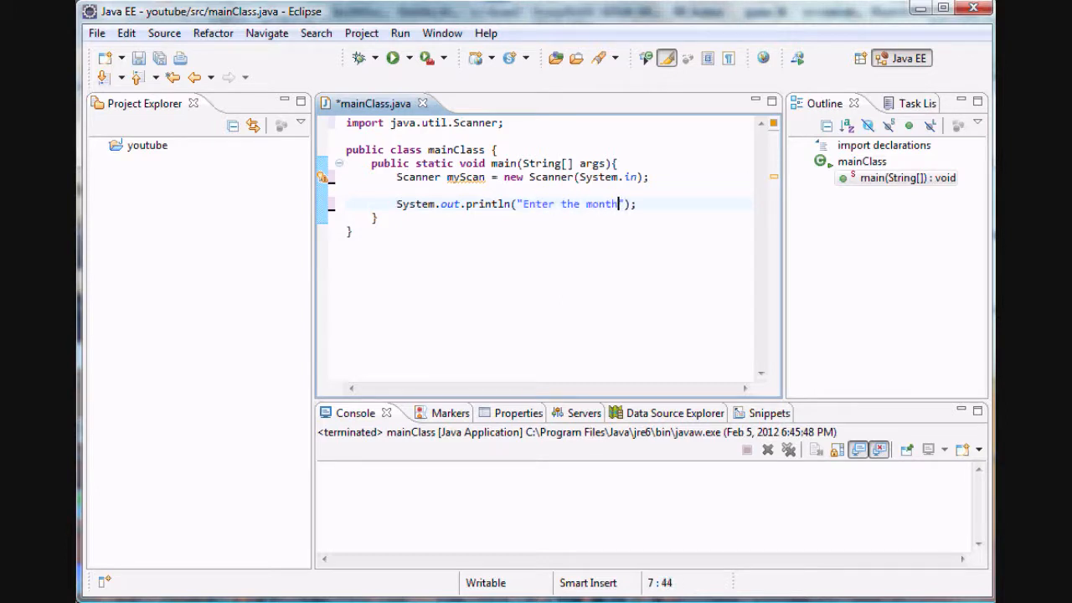
{"action": "type", "text": "you were born"}
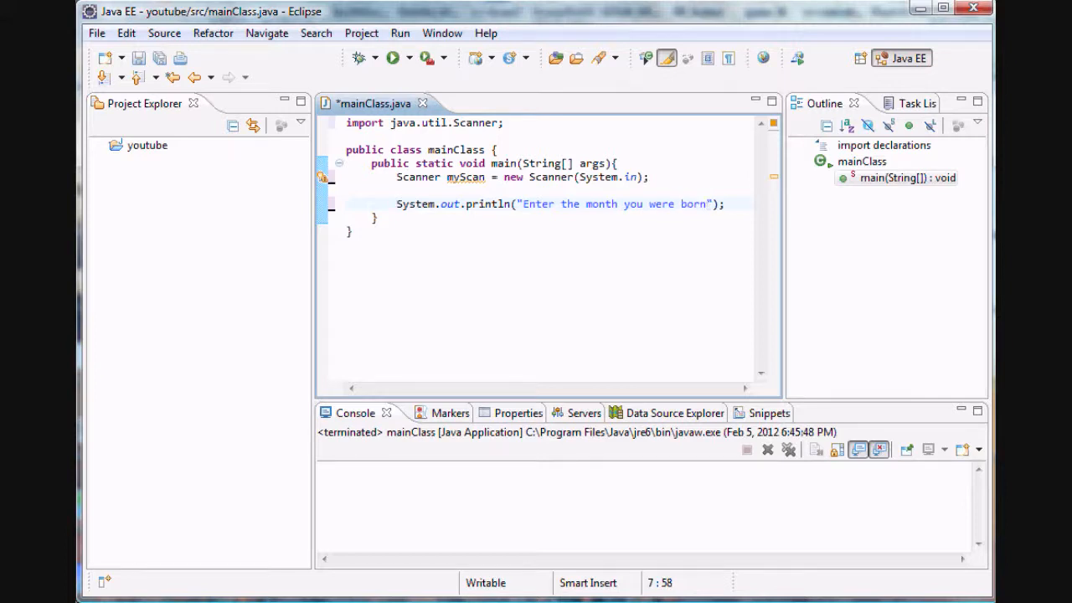
{"action": "type", "text": "in"}
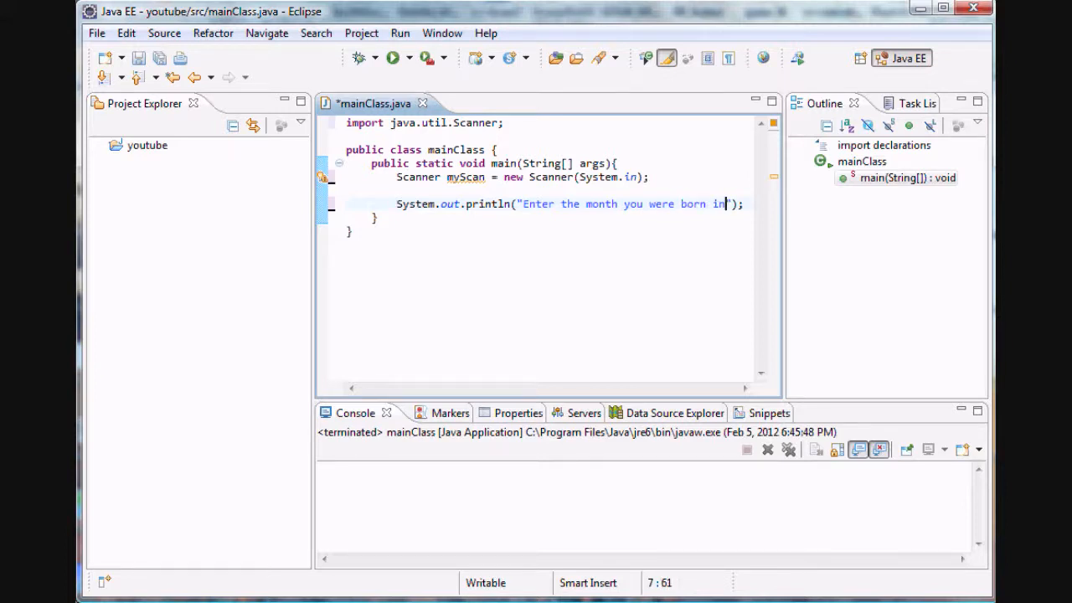
{"action": "type", "text": "(1-12"}
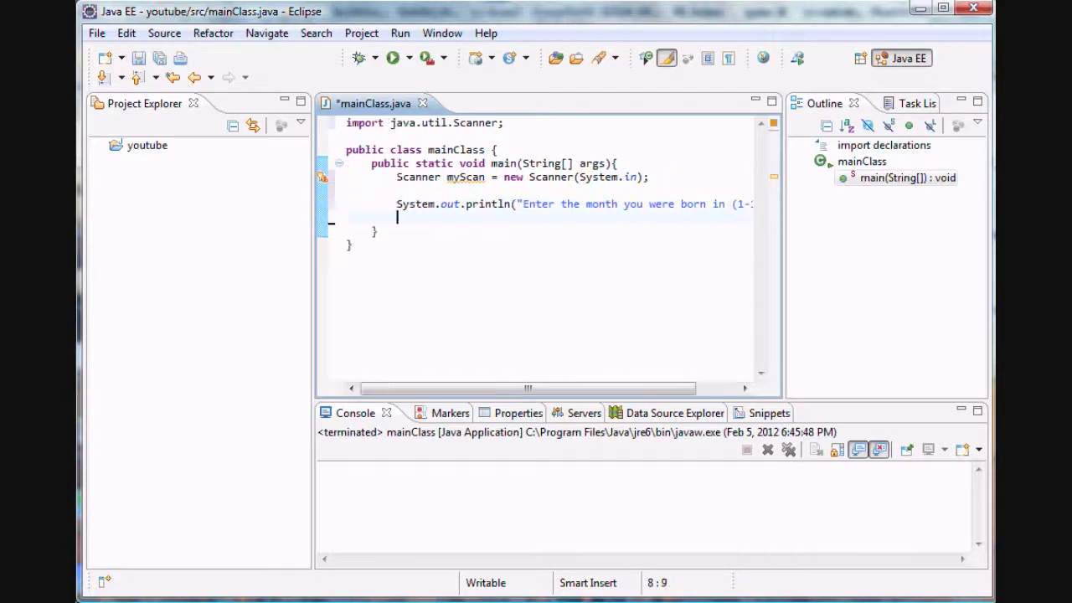
Read the answer into int month = myScan.nextInt();.
{"action": "type", "text": "i"}
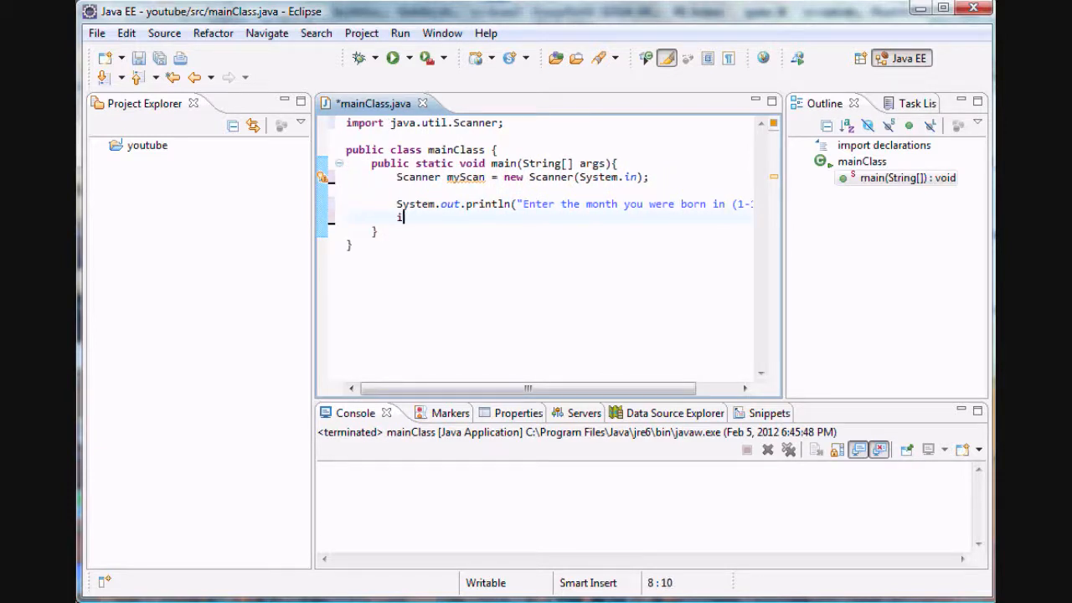
{"action": "type", "text": "int month ="}
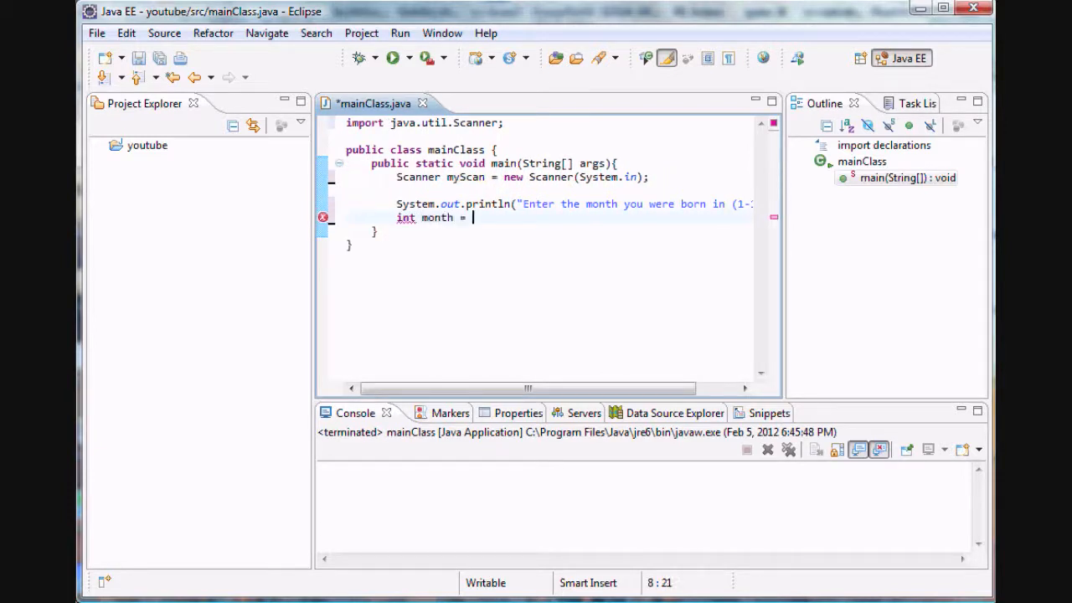
{"action": "type", "text": "myScan"}
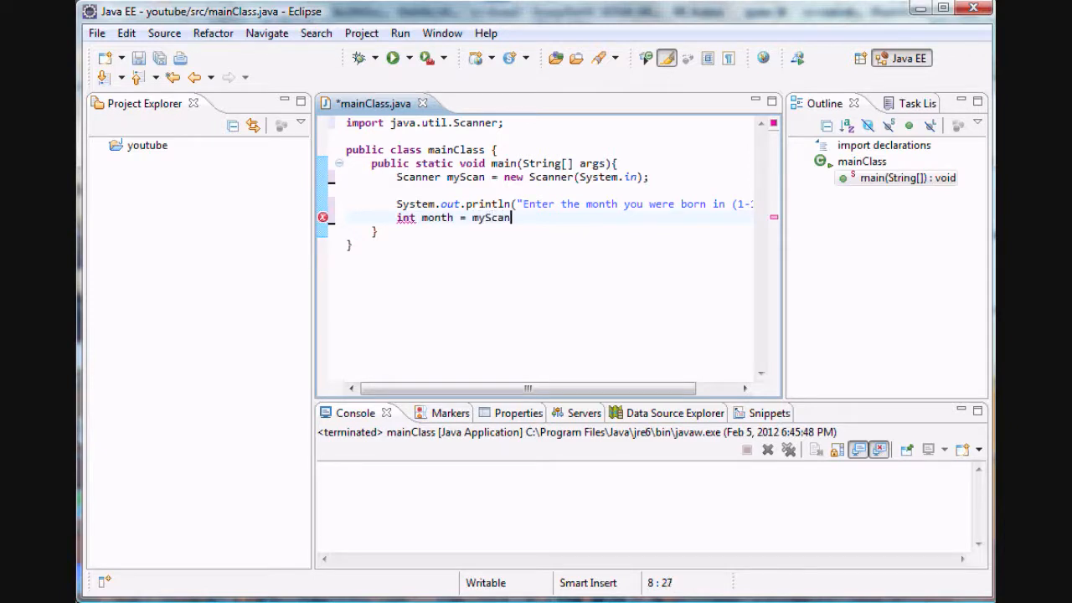
{"action": "type", "text": ".nextInt();"}
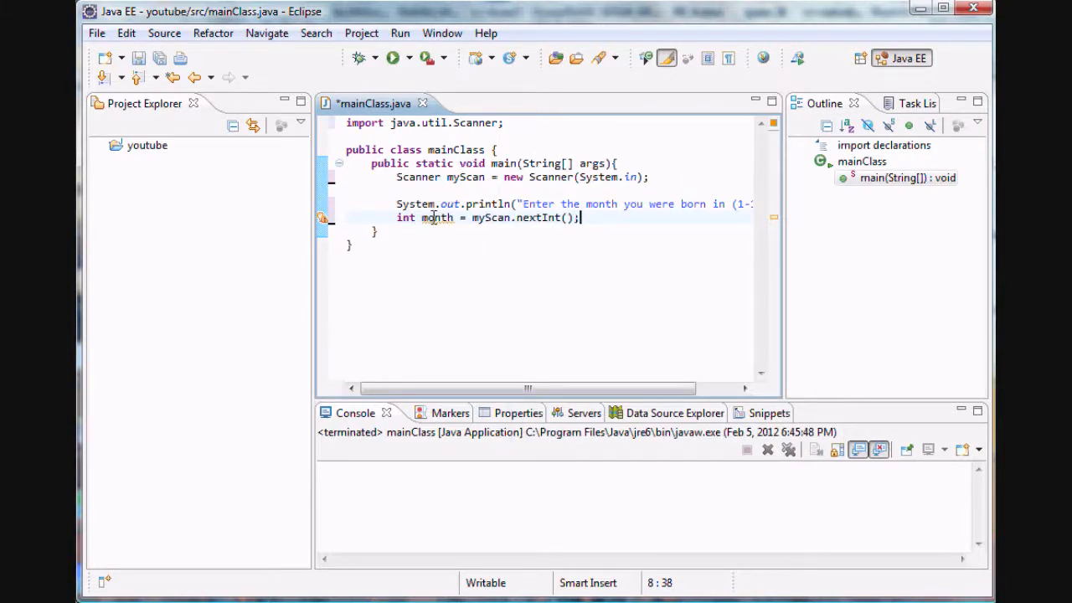
{"action": "key", "text": "Return"}
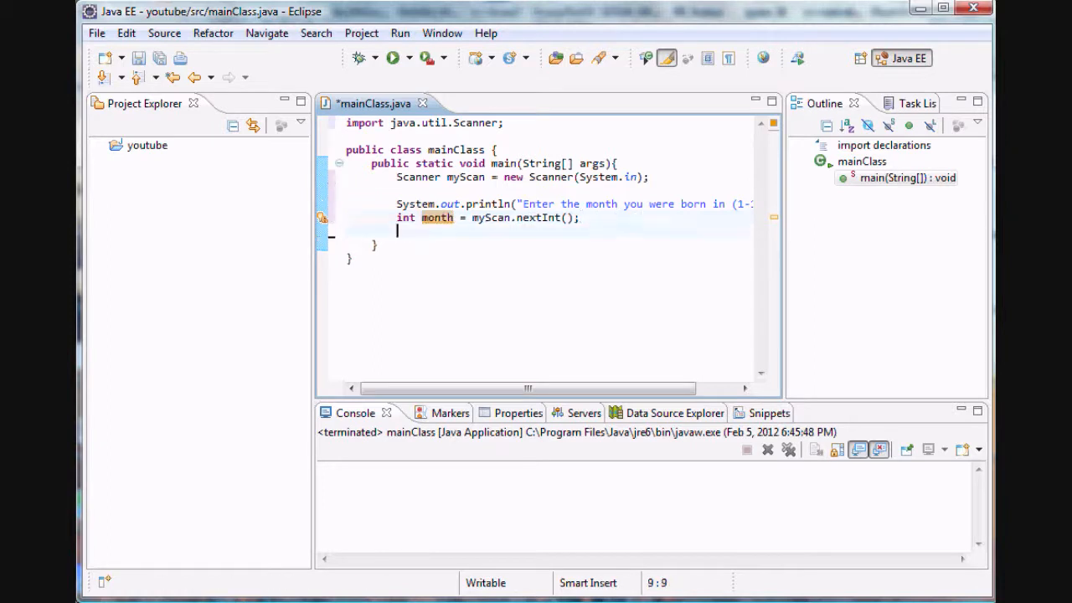
{"action": "key", "text": "Return"}
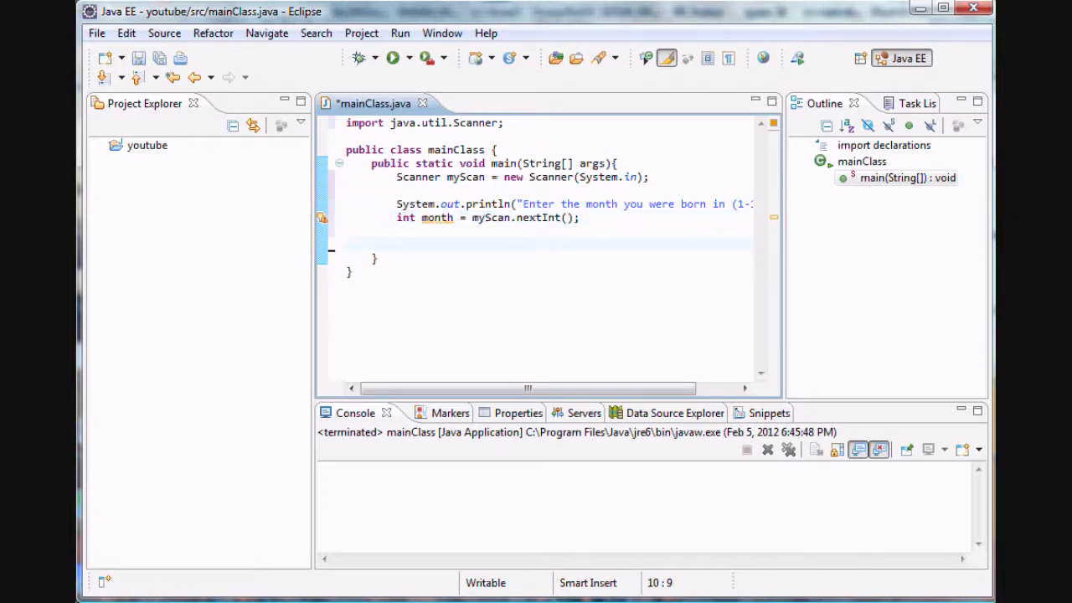
{"action": "type", "text": "if"}
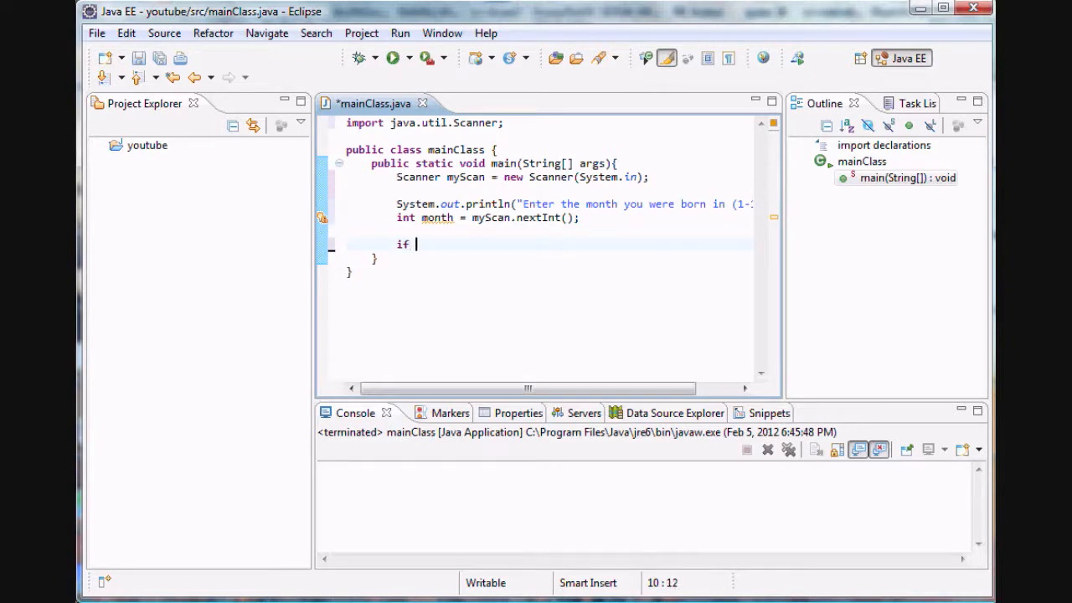
{"action": "type", "text": "(m"}
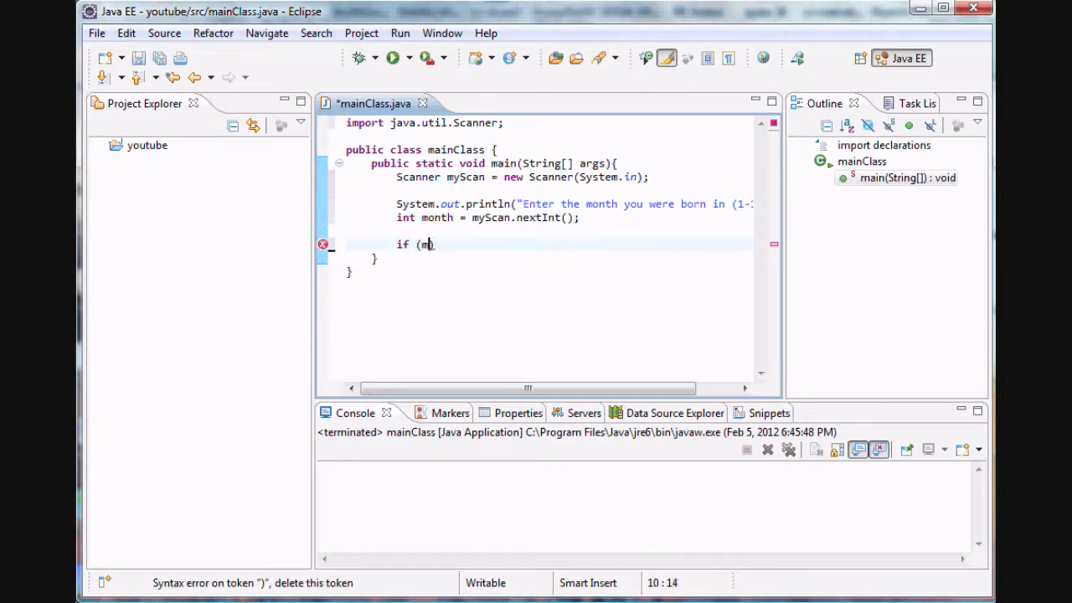
{"action": "type", "text": "onth =="}
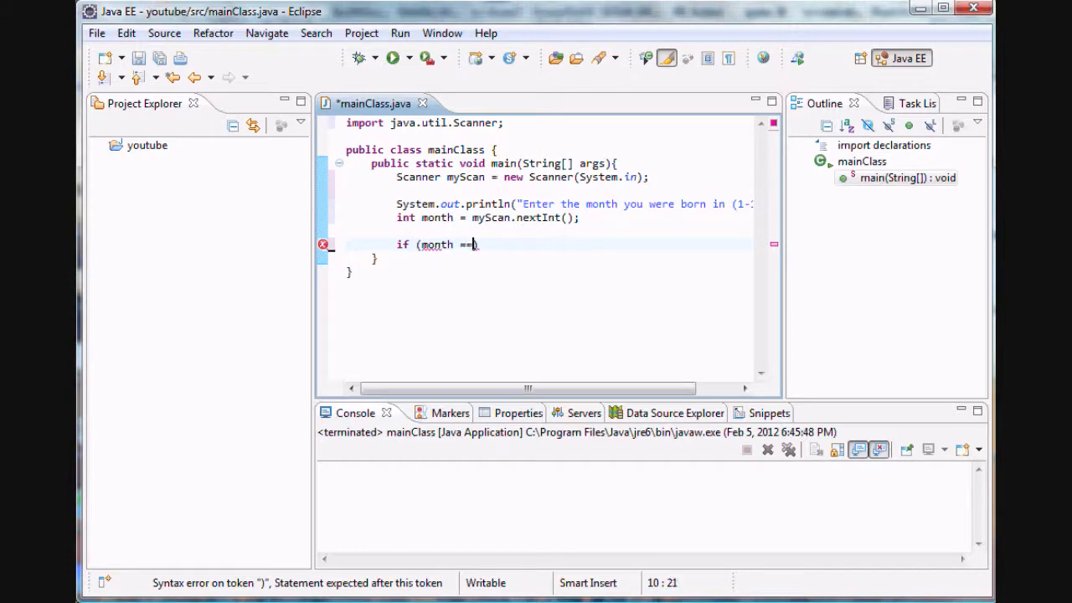
{"action": "type", "text": "1) {"}
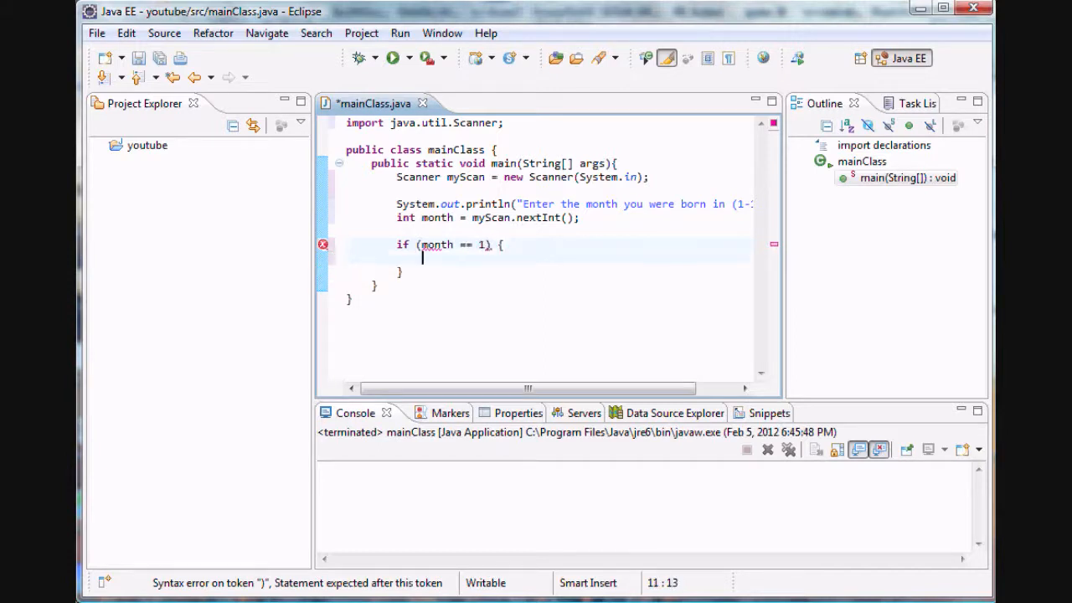
{"action": "type", "text": "s"}
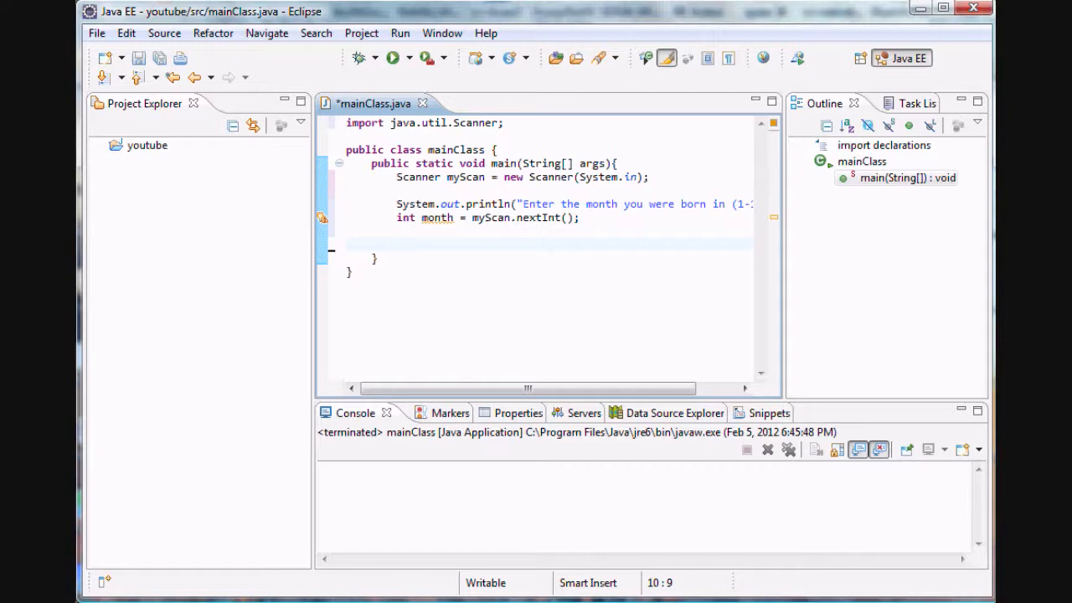
Start a switch(month) block below the nextInt() line.
{"action": "type", "text": "s"}
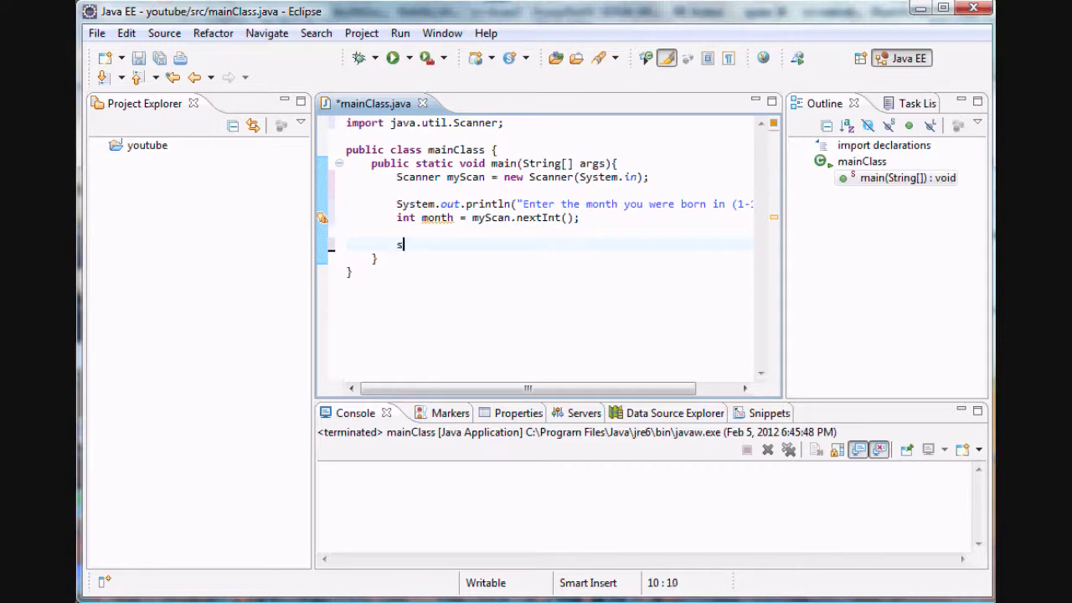
{"action": "type", "text": "witch"}
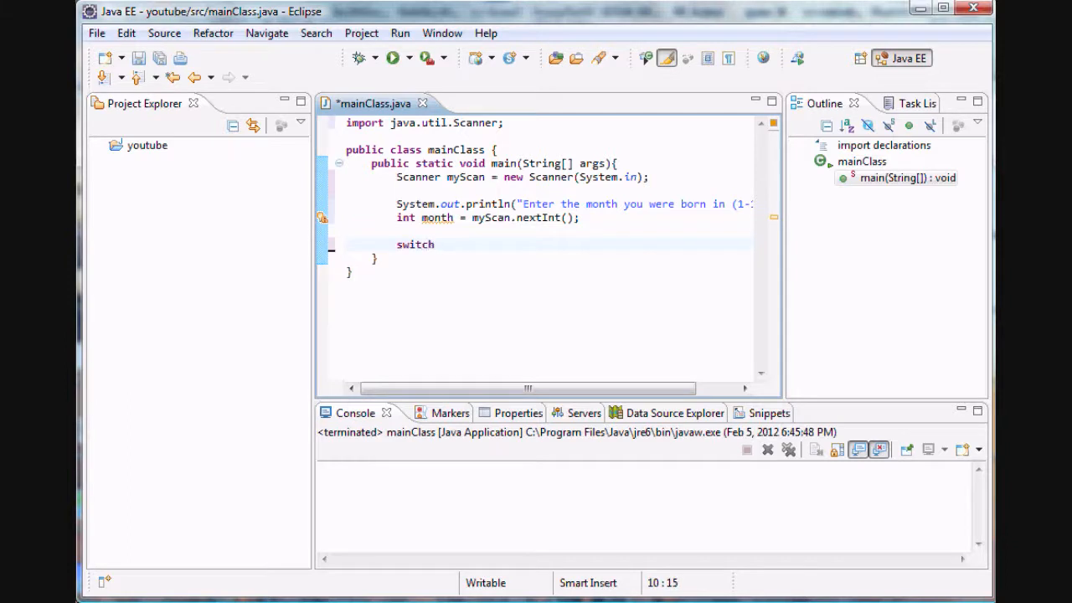
{"action": "type", "text": "(month) {"}
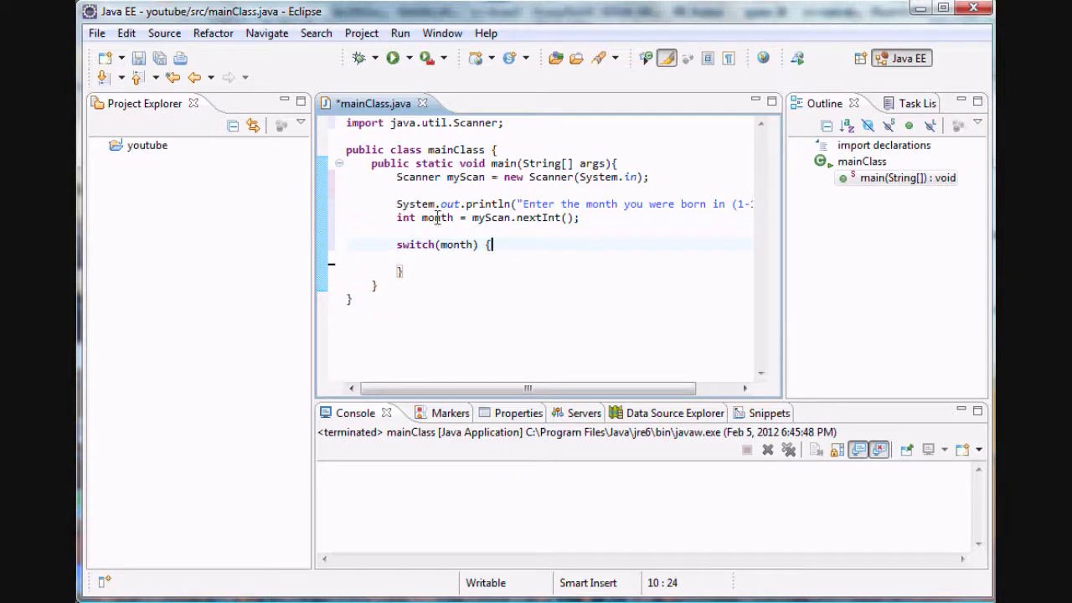
{"action": "double_click", "coordinate": [415, 244]}
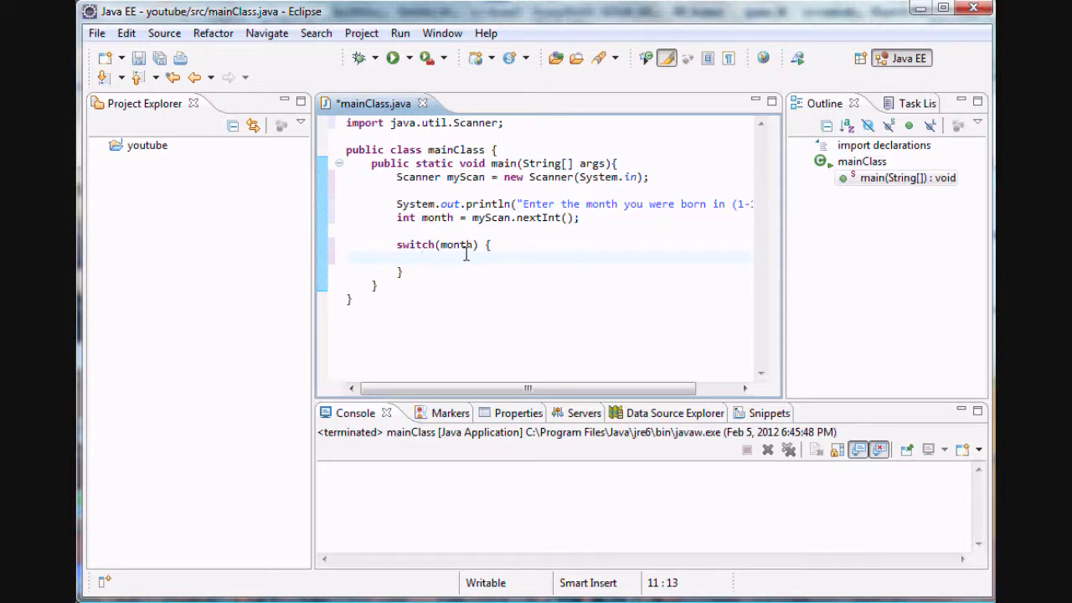
Add case 1: printing "You like the cold".
{"action": "type", "text": "case"}
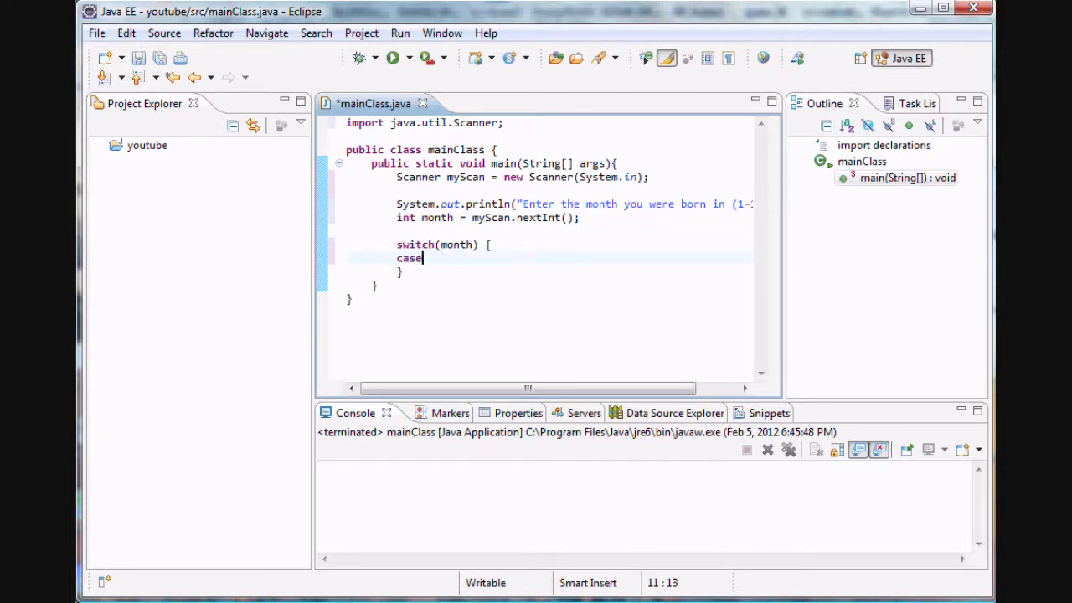
{"action": "type", "text": "1"}
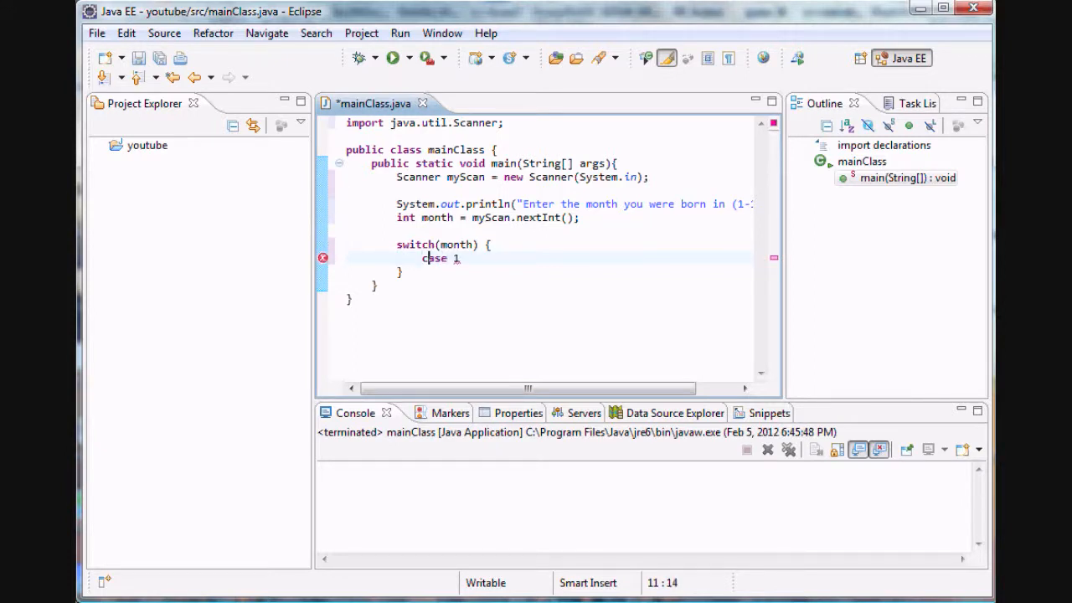
{"action": "type", "text": ":"}
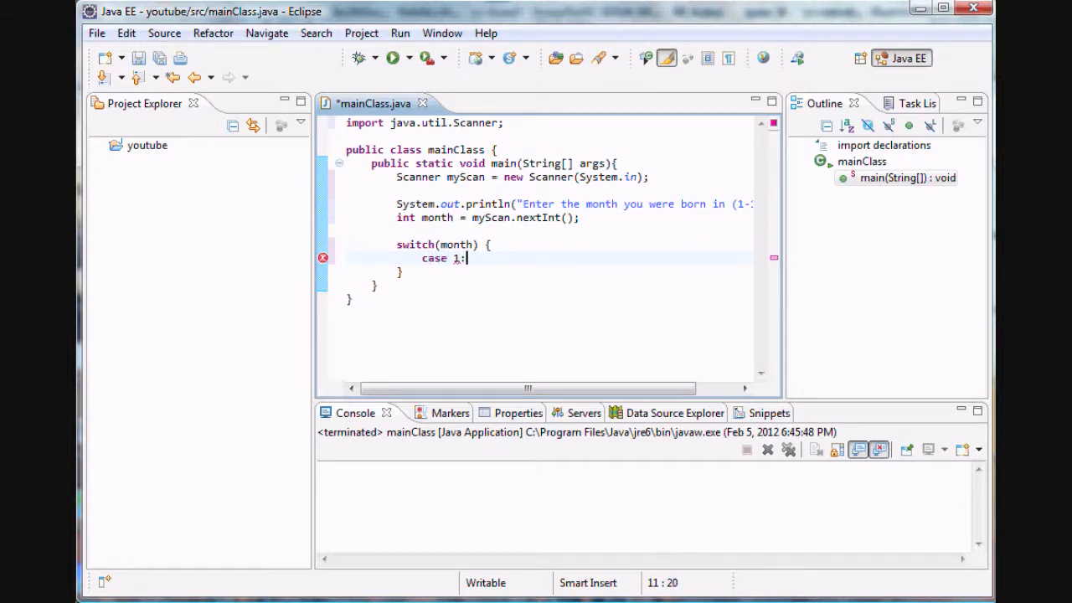
{"action": "key", "text": "Return"}
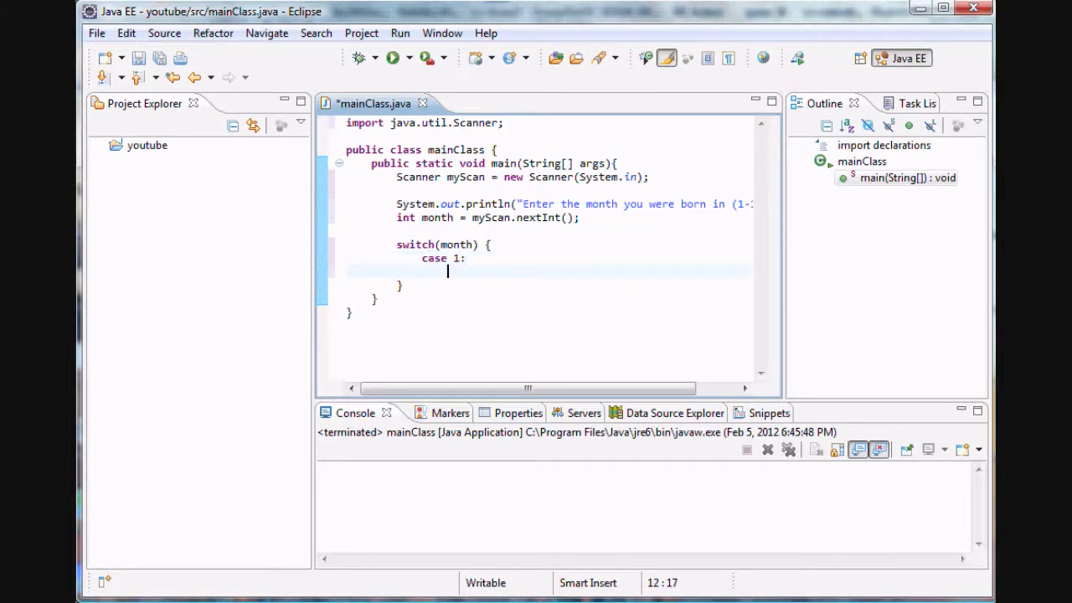
{"action": "type", "text": "System.out."}
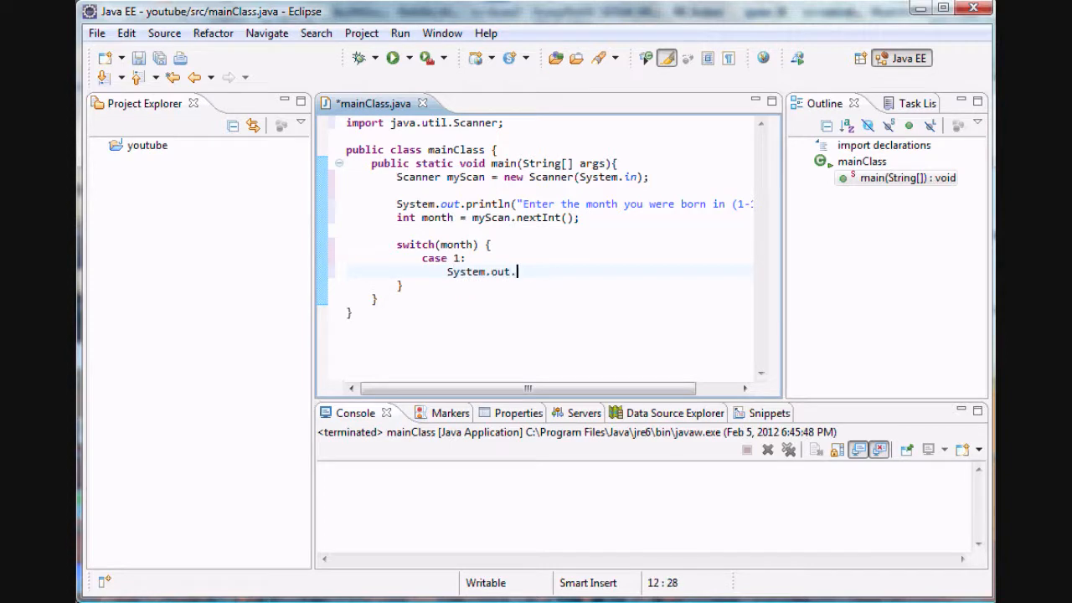
{"action": "type", "text": "println();"}
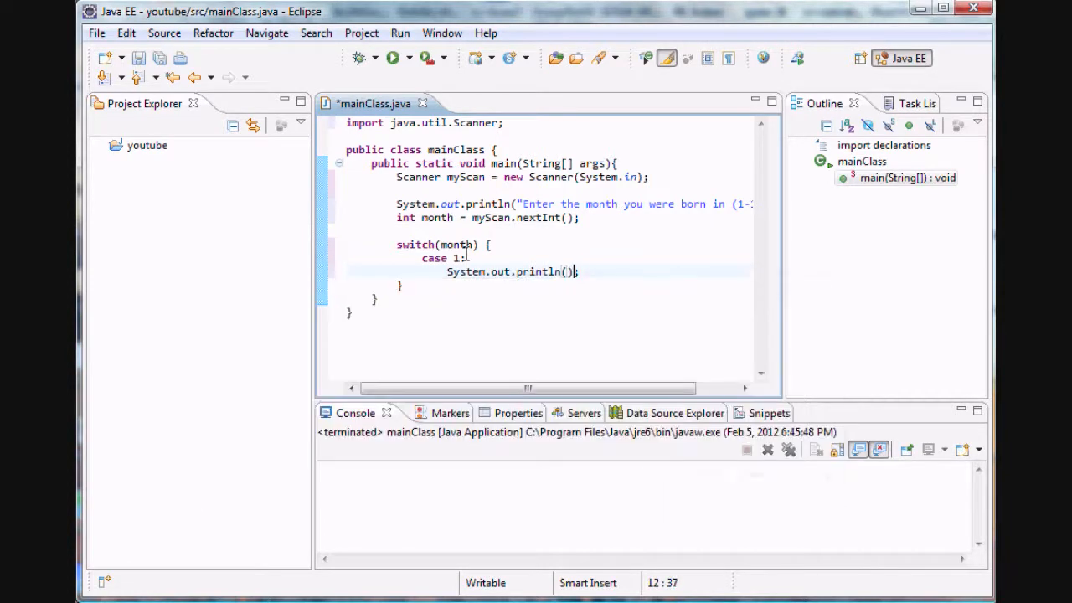
{"action": "type", "text": "You \""}
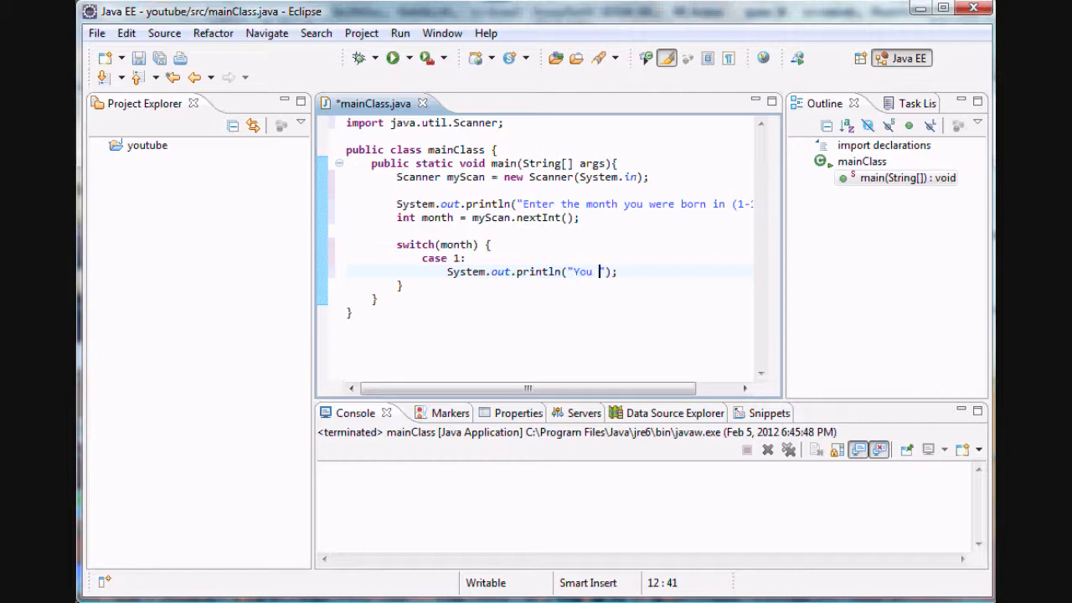
{"action": "type", "text": "1"}
{"action": "type", "text": "like the cold"}
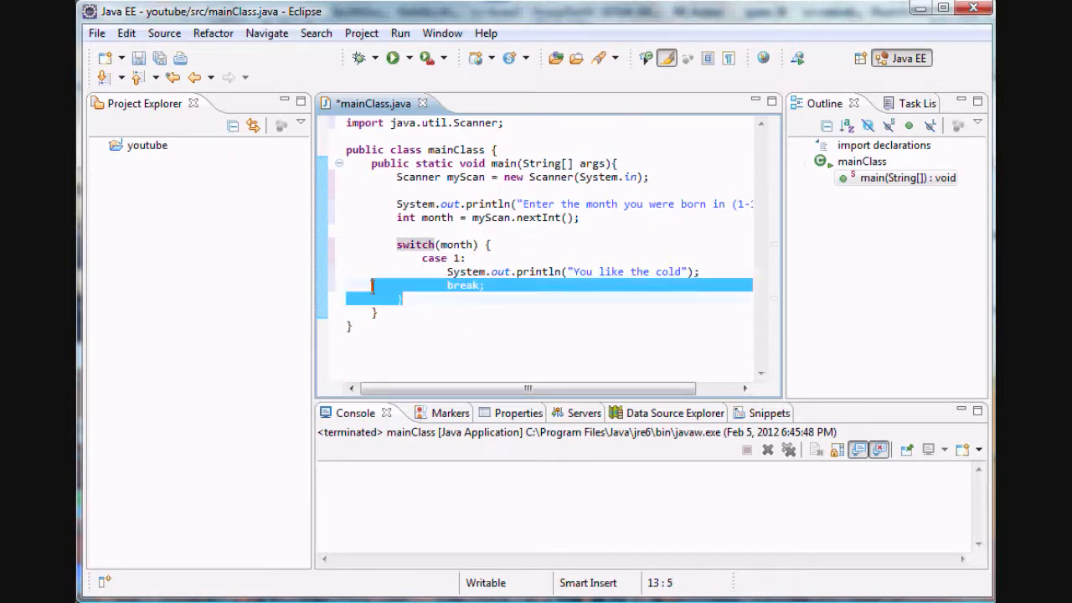
Review switch, month and break, then start a blank line after case 1's break.
{"action": "double_click", "coordinate": [414, 244]}
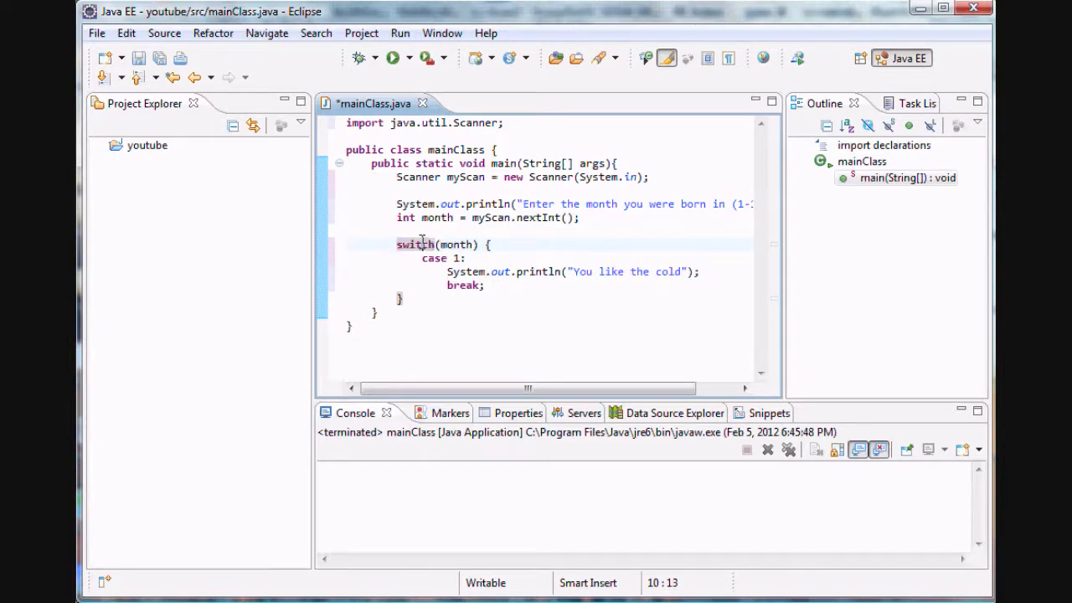
{"action": "double_click", "coordinate": [456, 244]}
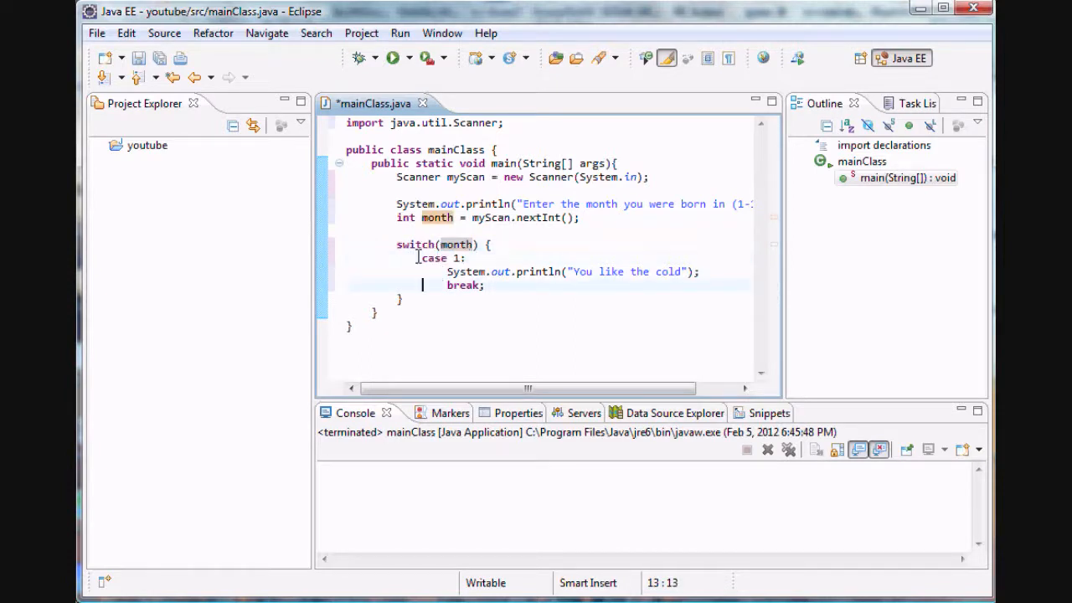
{"action": "double_click", "coordinate": [434, 258]}
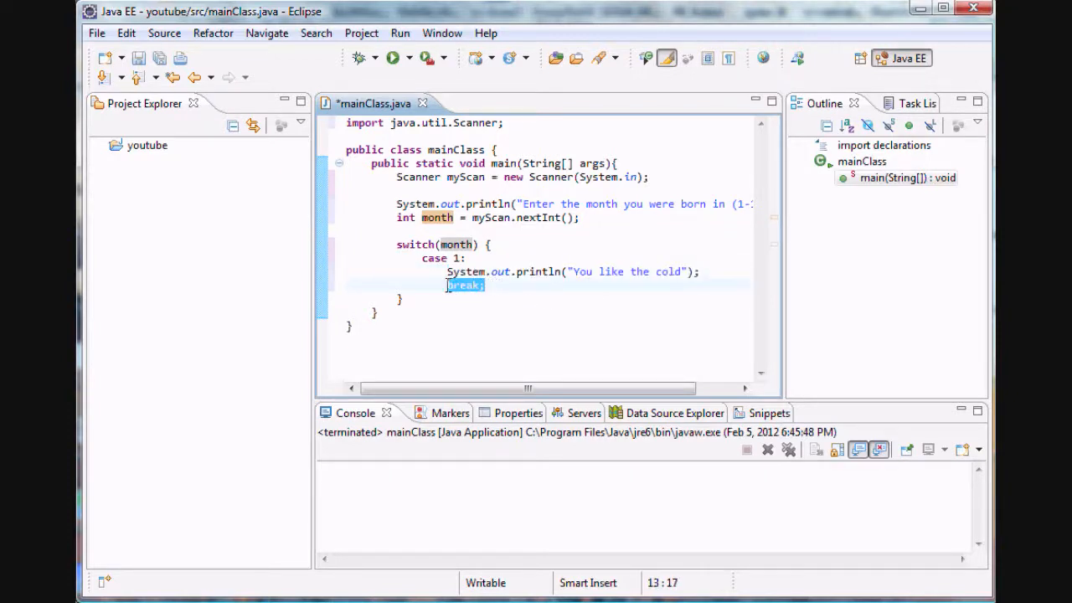
{"action": "left_click", "coordinate": [487, 286]}
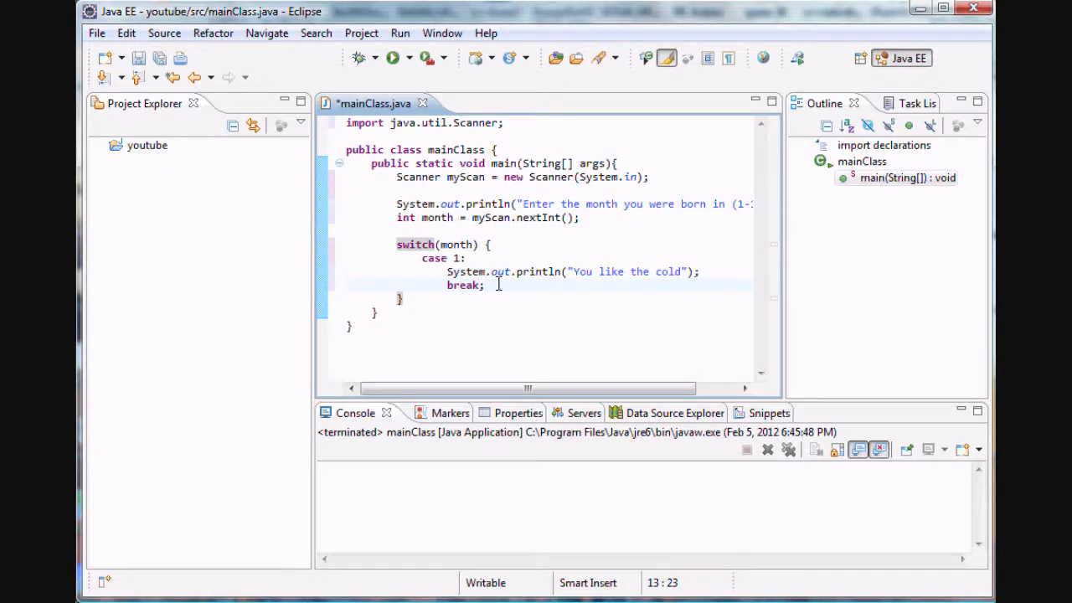
{"action": "key", "text": "Return"}
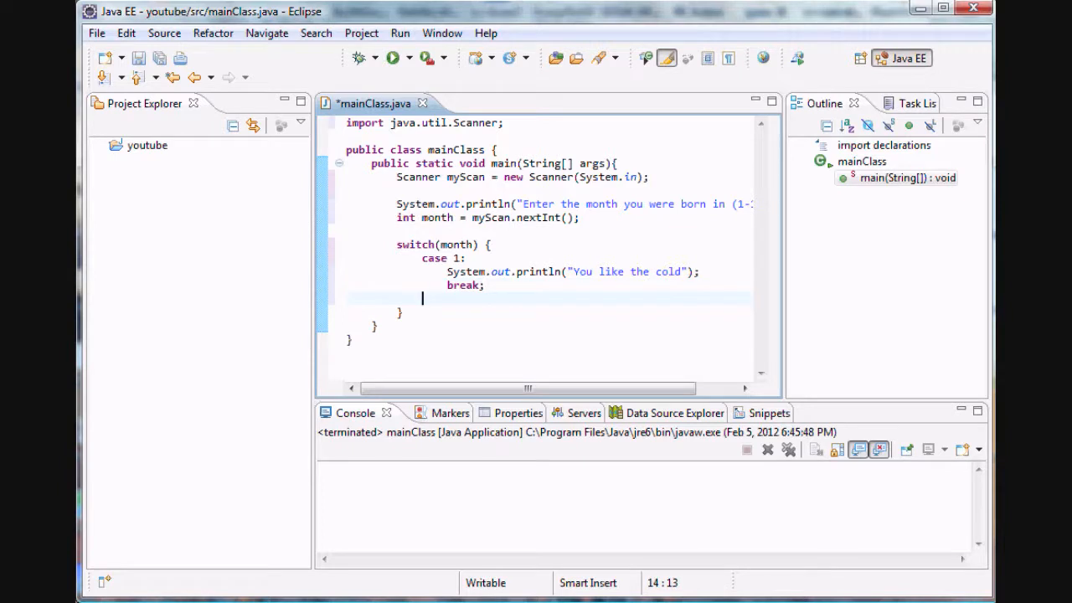
Add case 6: printing "You like the heat".
{"action": "type", "text": "c"}
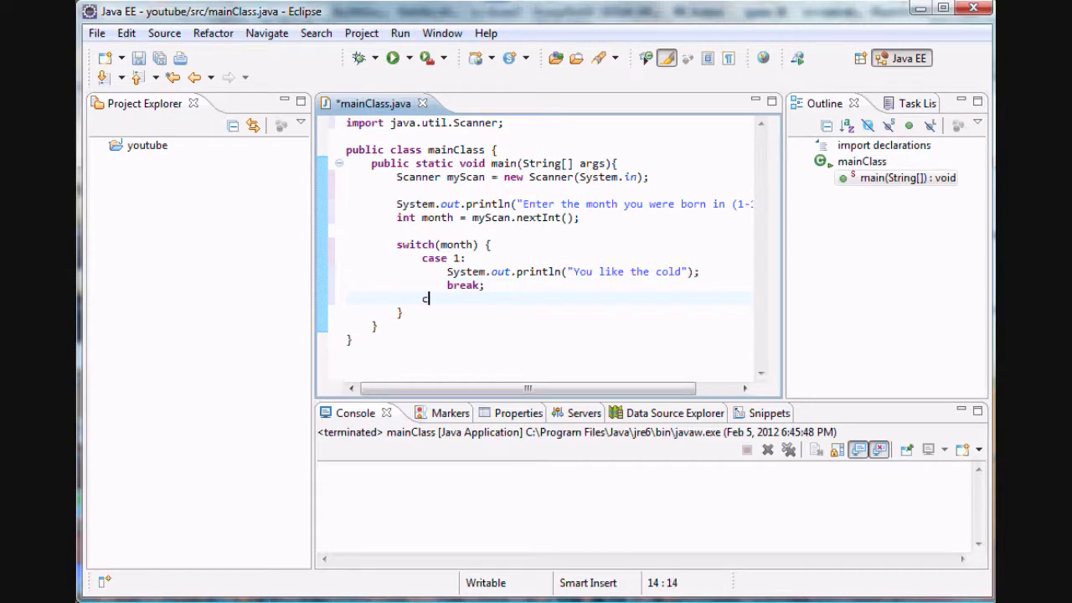
{"action": "type", "text": "ase"}
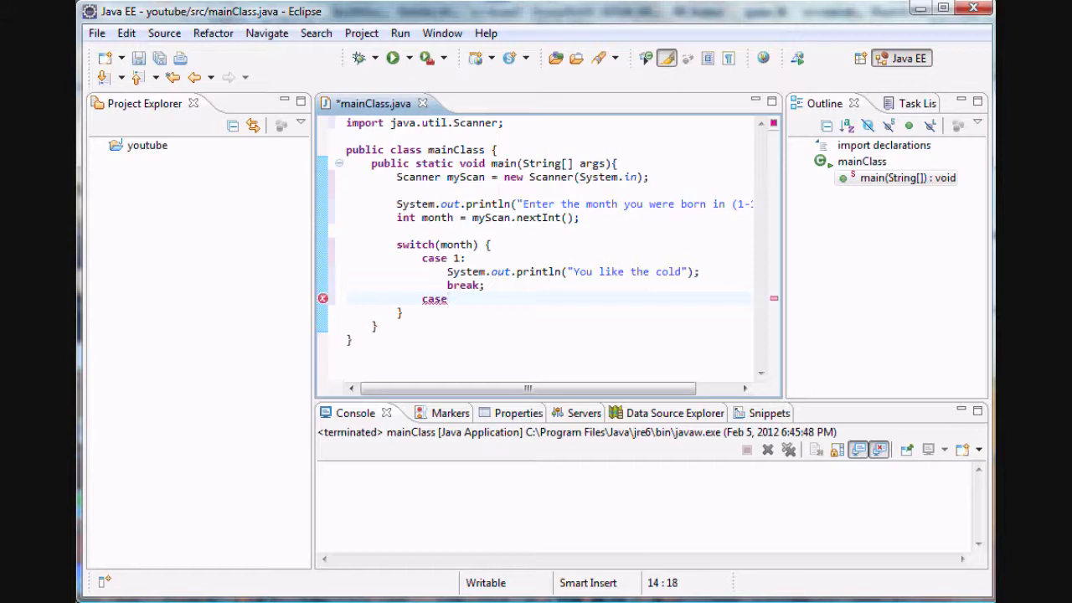
{"action": "type", "text": "6:"}
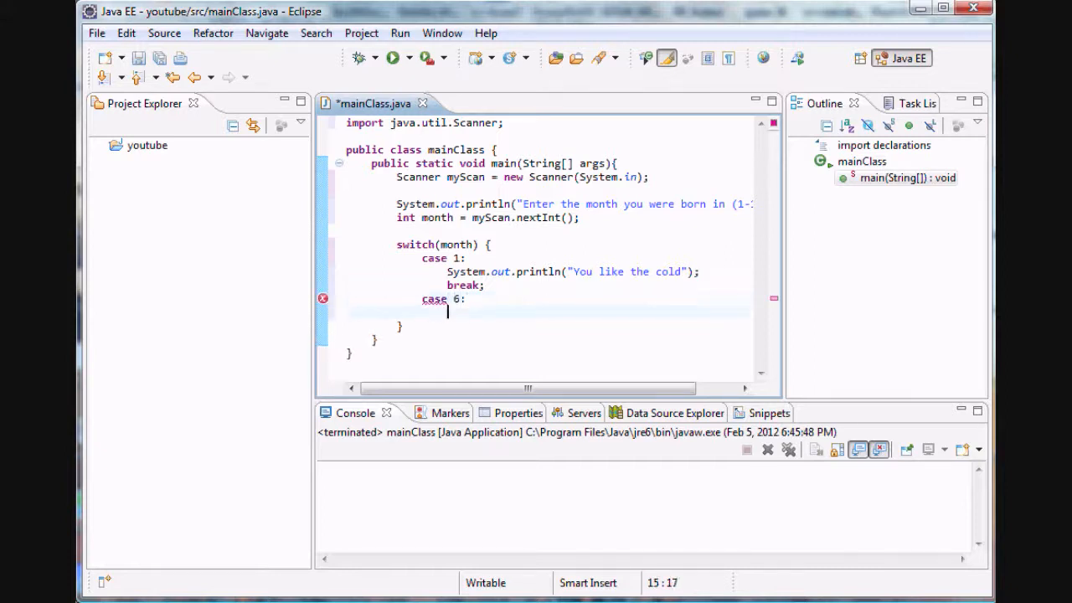
{"action": "type", "text": "Systemo"}
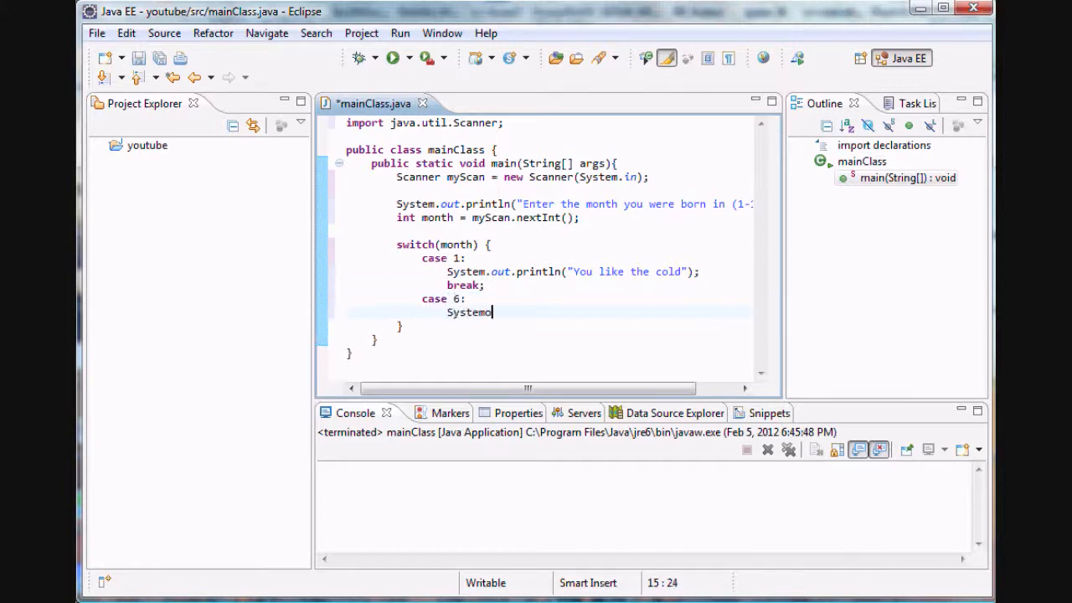
{"action": "type", "text": ".out.println(\"\");"}
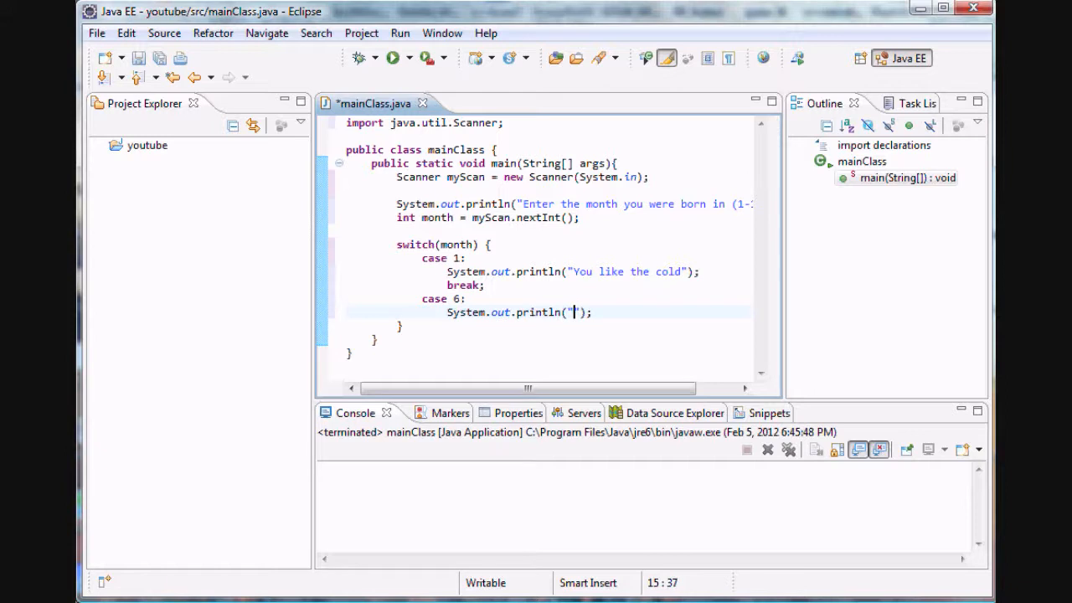
{"action": "type", "text": "You like the"}
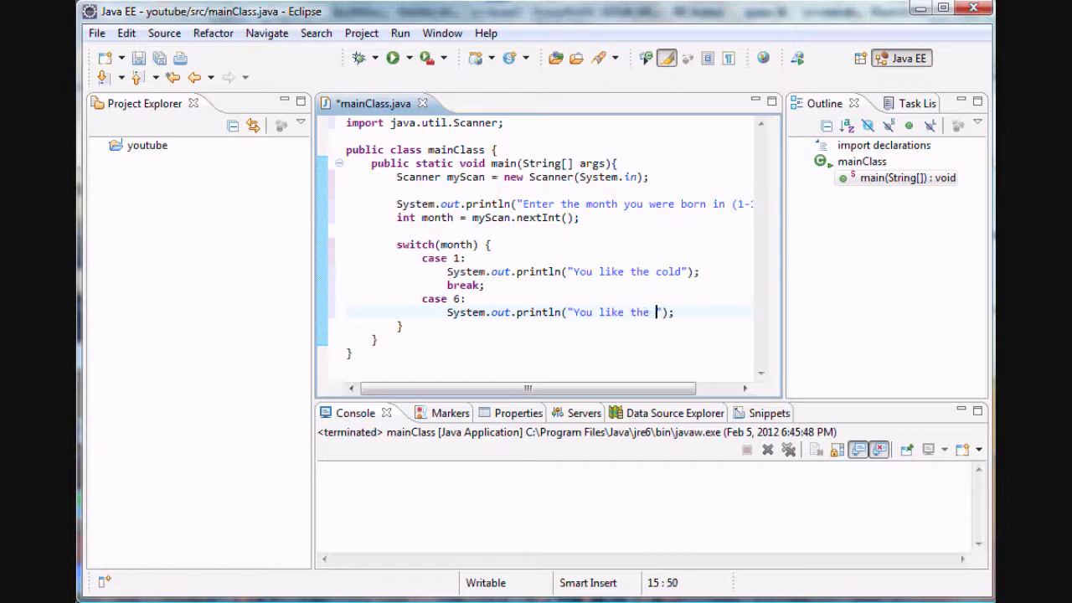
{"action": "type", "text": "heat"}
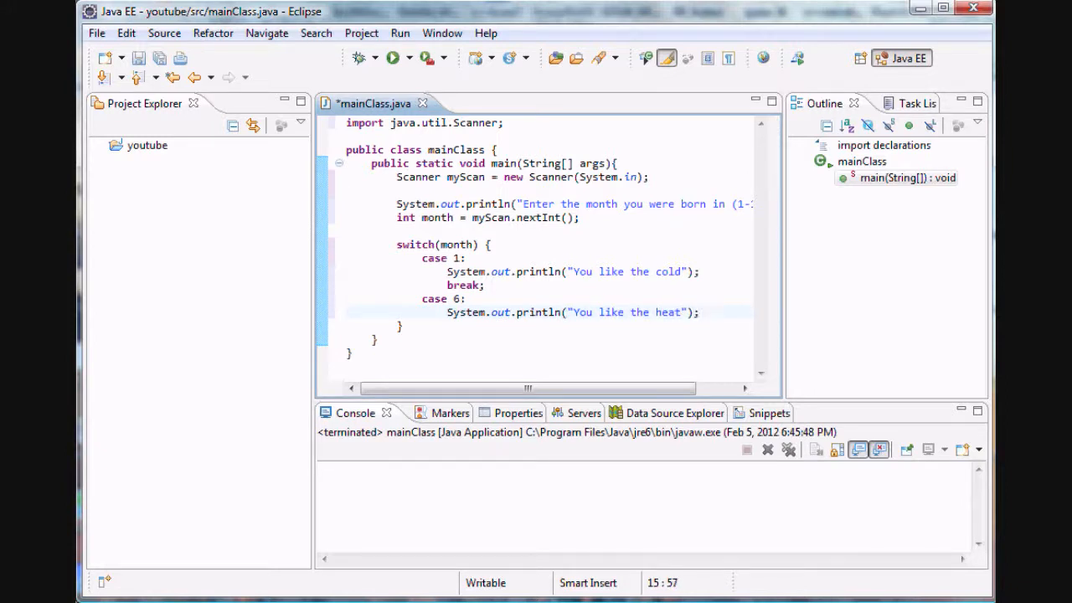
Add case 7: printing "You are awesome!!!! :D".
{"action": "type", "text": "c"}
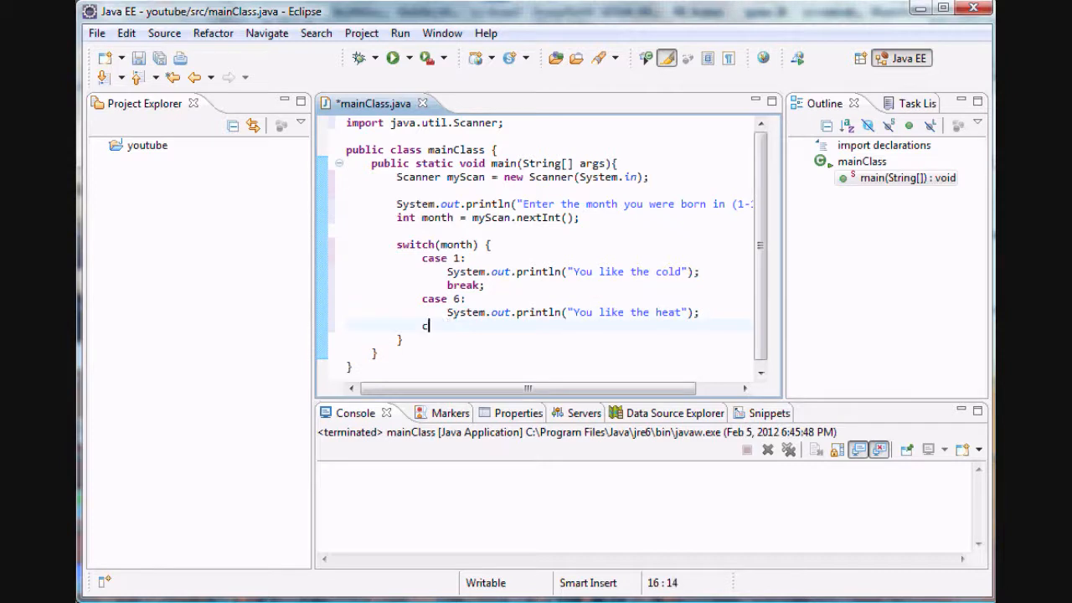
{"action": "type", "text": "ase 7:"}
{"action": "type", "text": "System.o"}
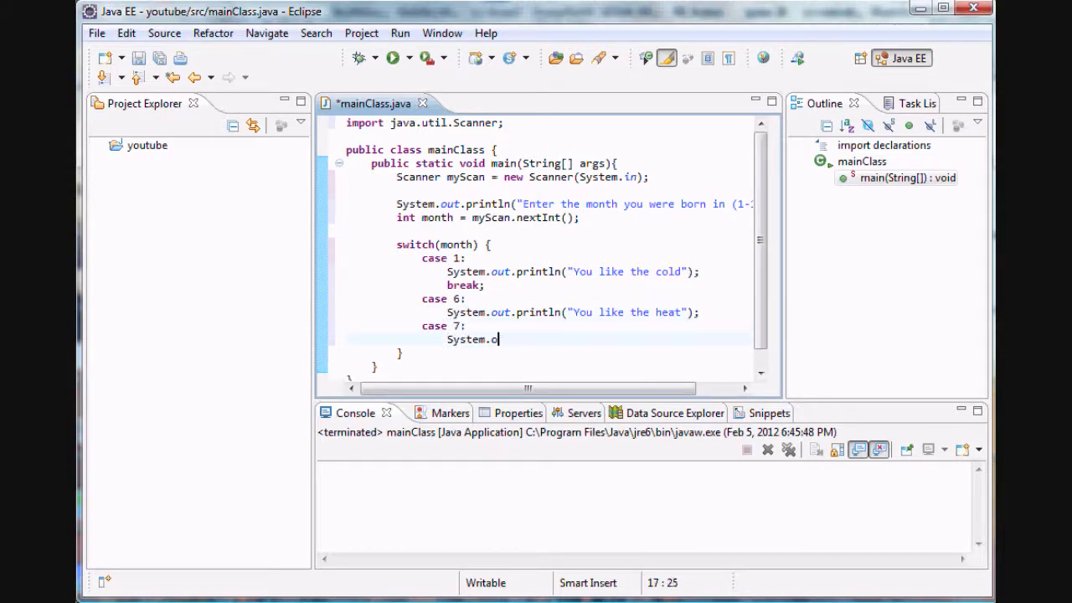
{"action": "type", "text": "ut.println();"}
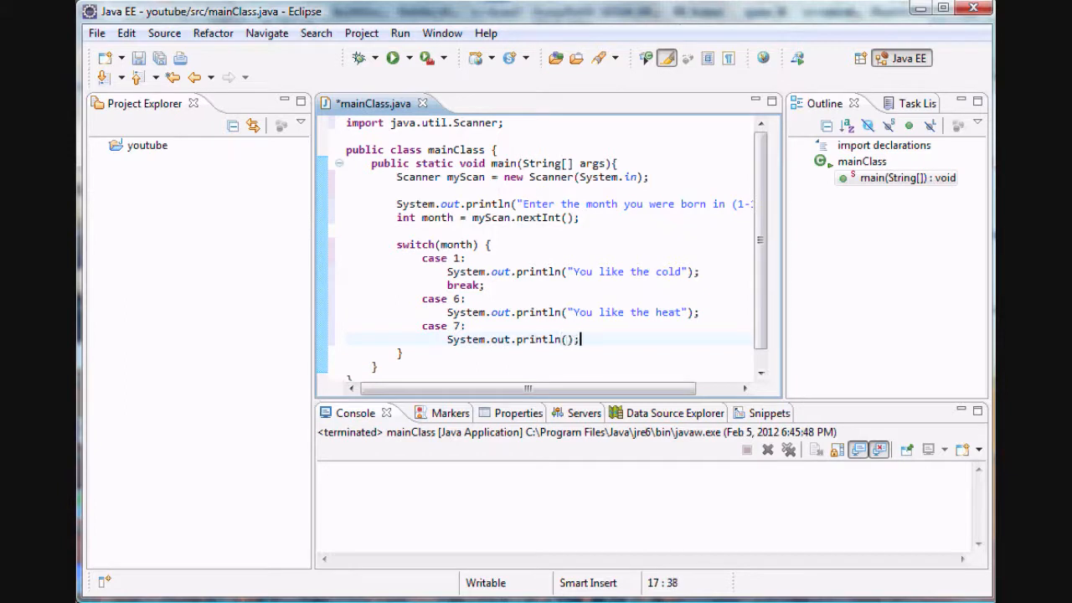
{"action": "type", "text": "\"\""}
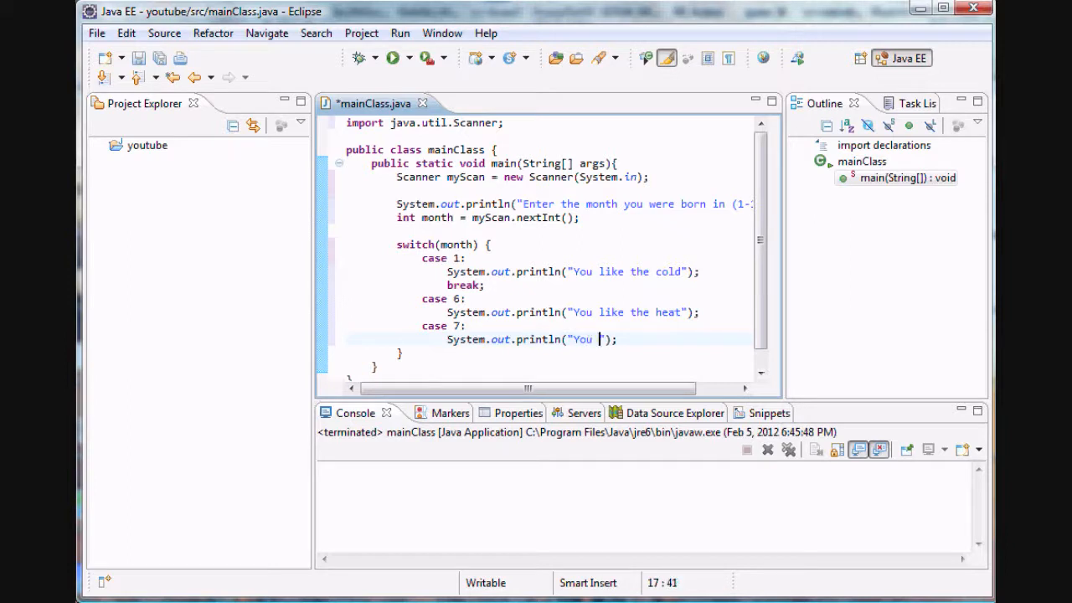
{"action": "type", "text": "are awesome!"}
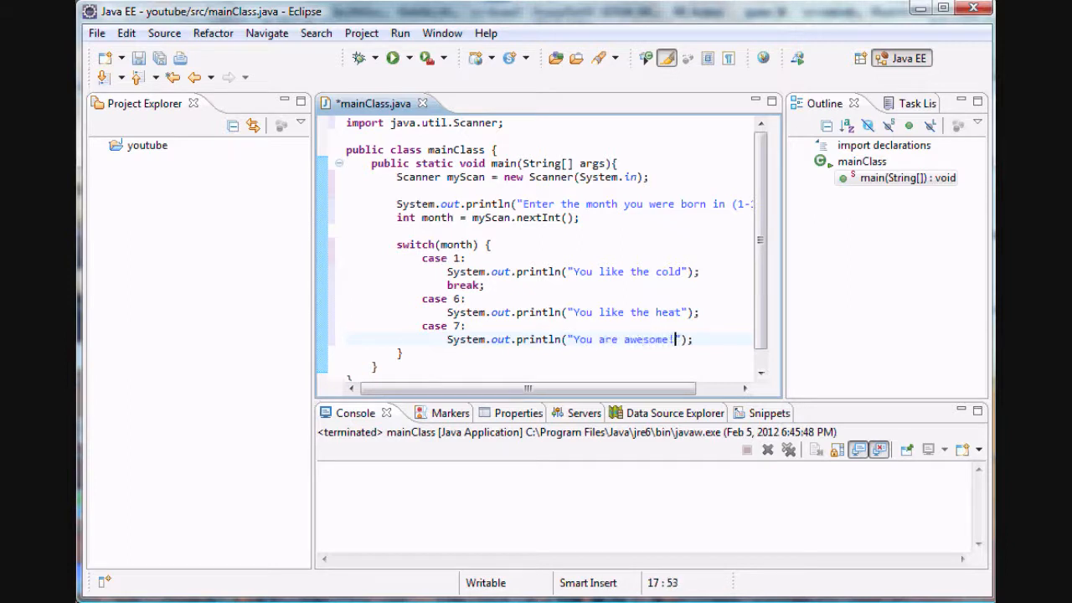
{"action": "type", "text": "!!! :D"}
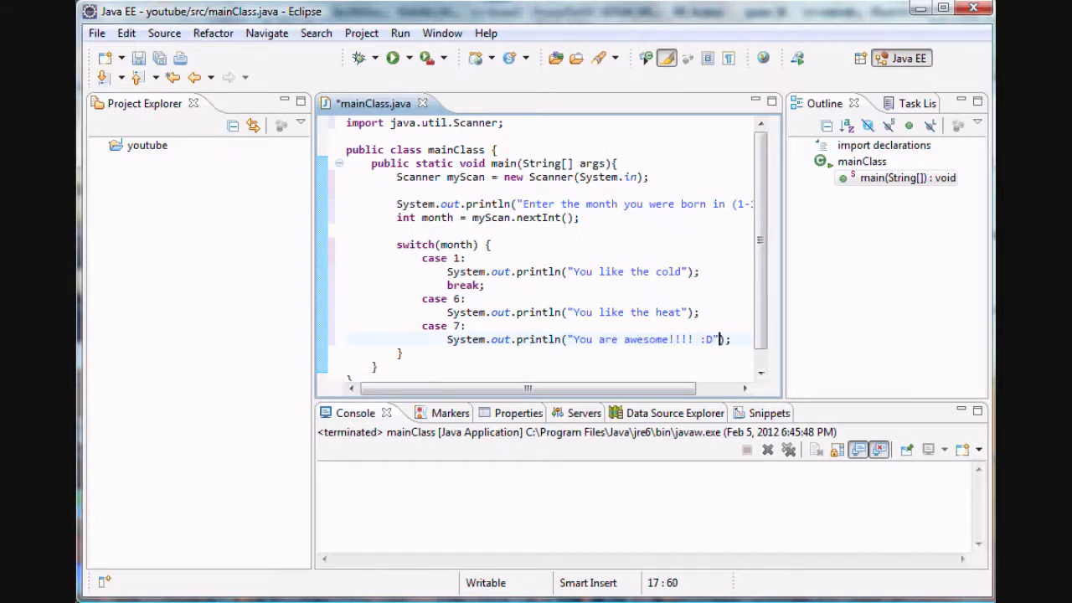
{"action": "type", "text": ");"}
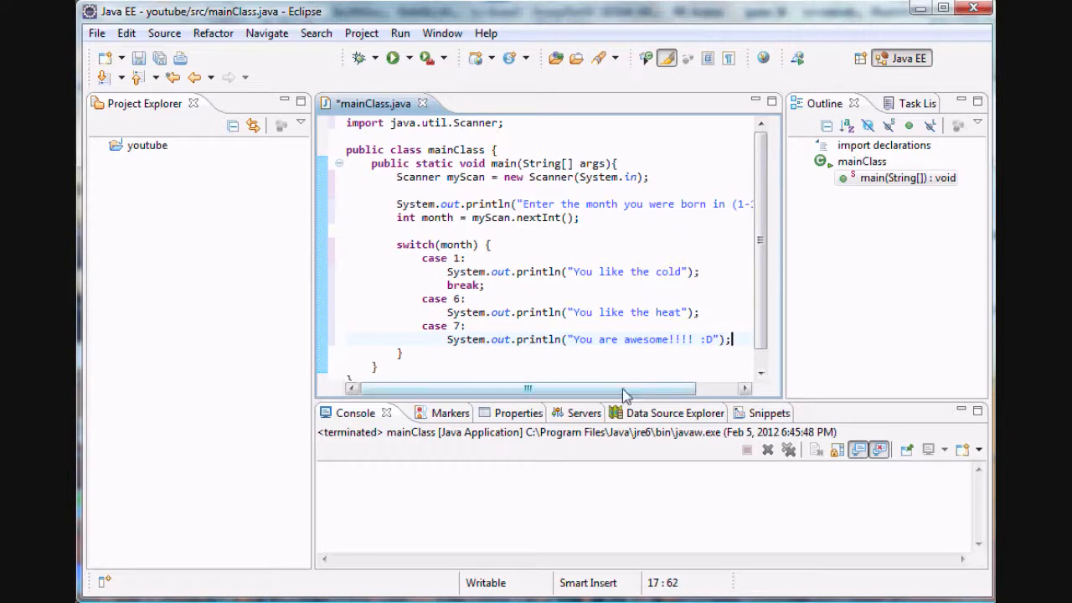
End cases 6 and 7 with break; statements.
{"action": "left_click", "coordinate": [700, 312]}
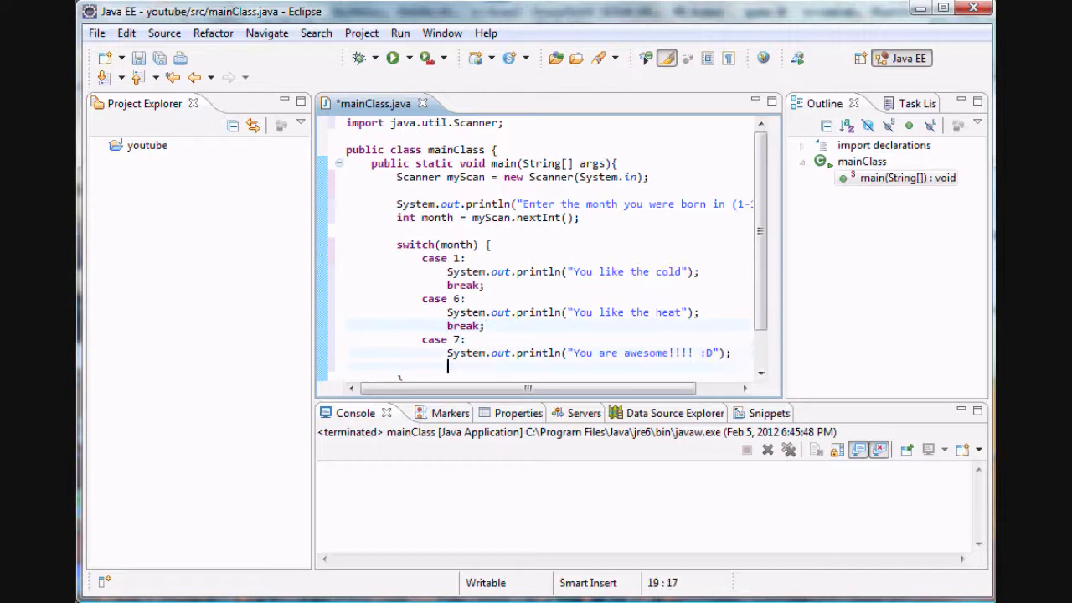
{"action": "type", "text": "break;"}
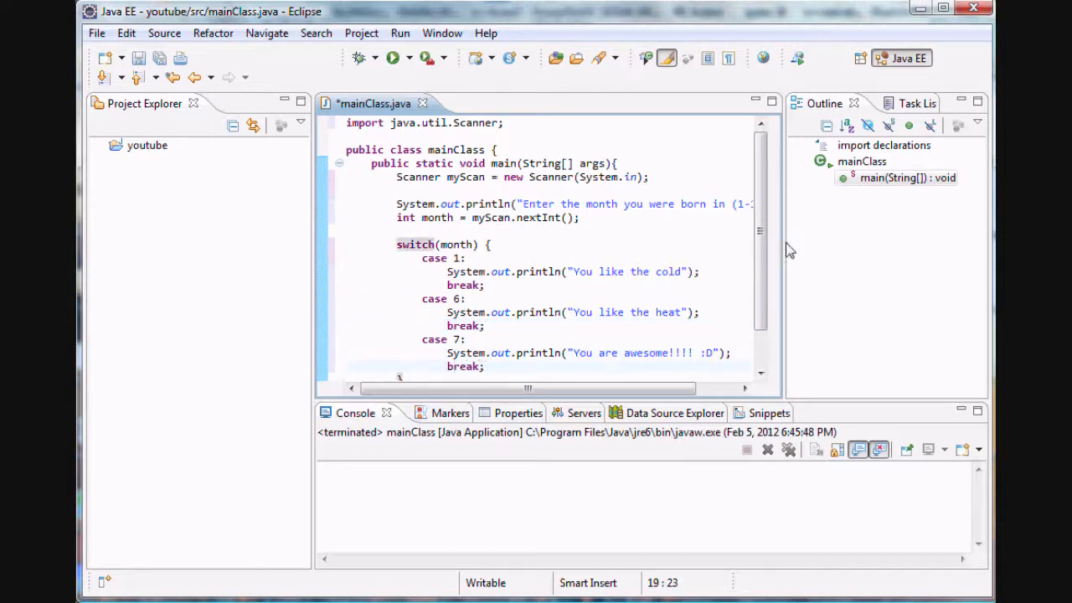
{"action": "scroll", "scroll_direction": "down", "scroll_amount": 3}
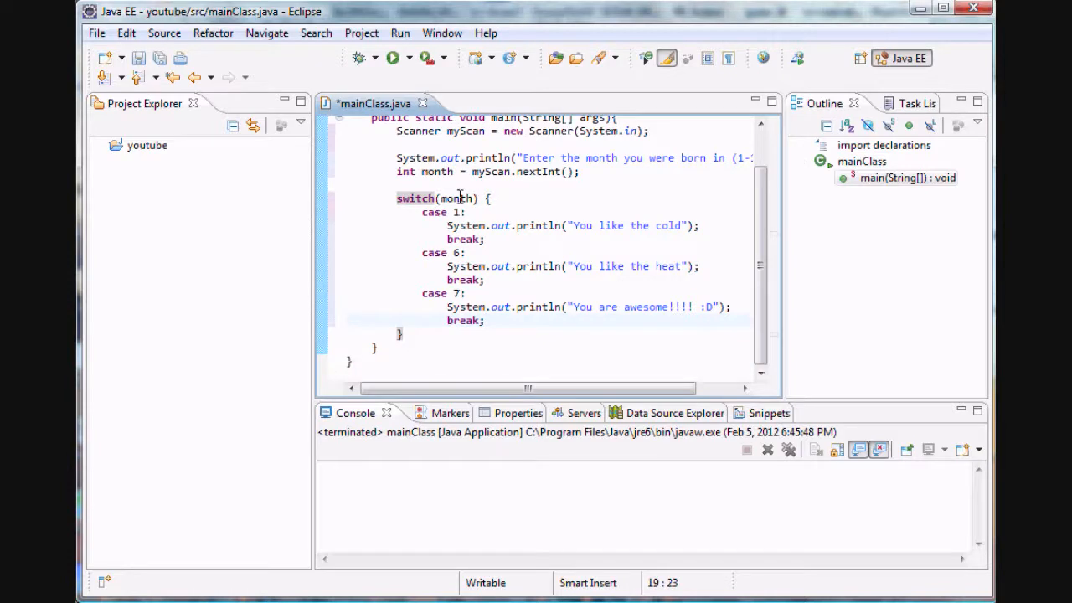
{"action": "left_click", "coordinate": [455, 212]}
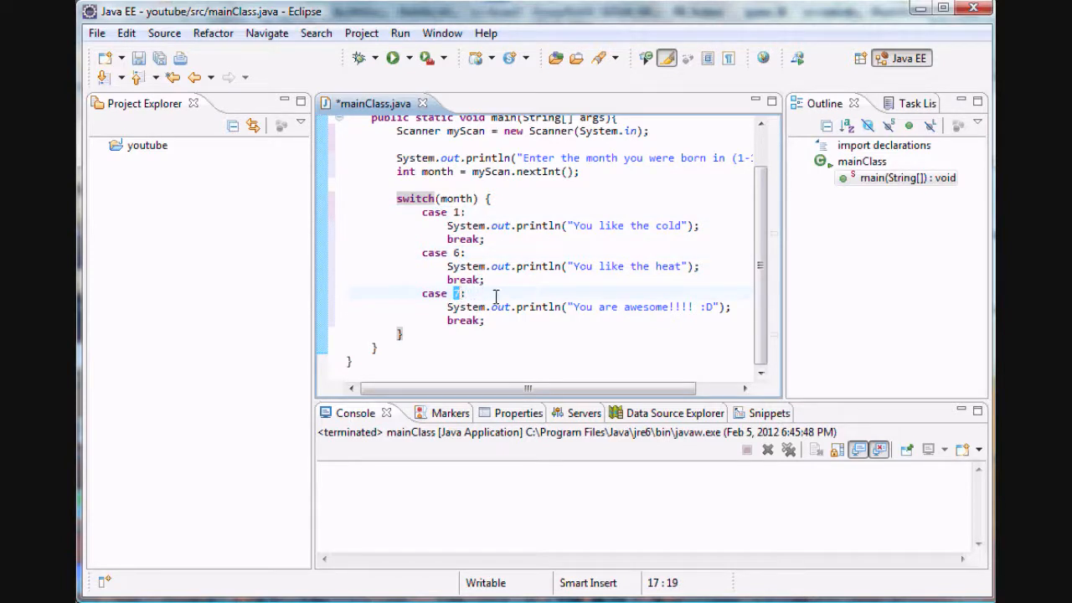
{"action": "mouse_move", "coordinate": [416, 236]}
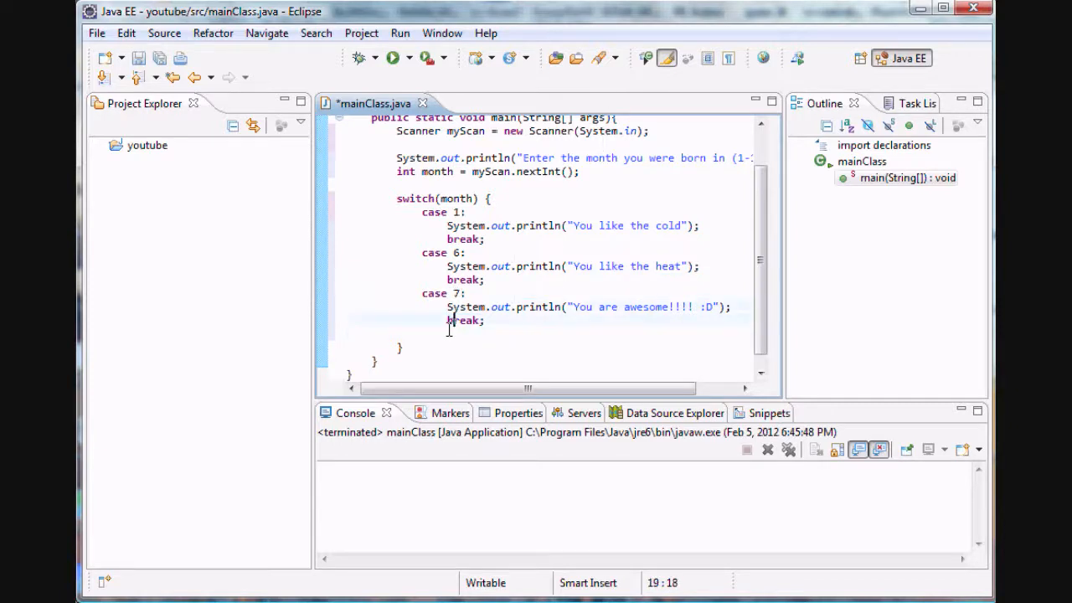
Add a default: case printing ":) :D :(".
{"action": "type", "text": "defa"}
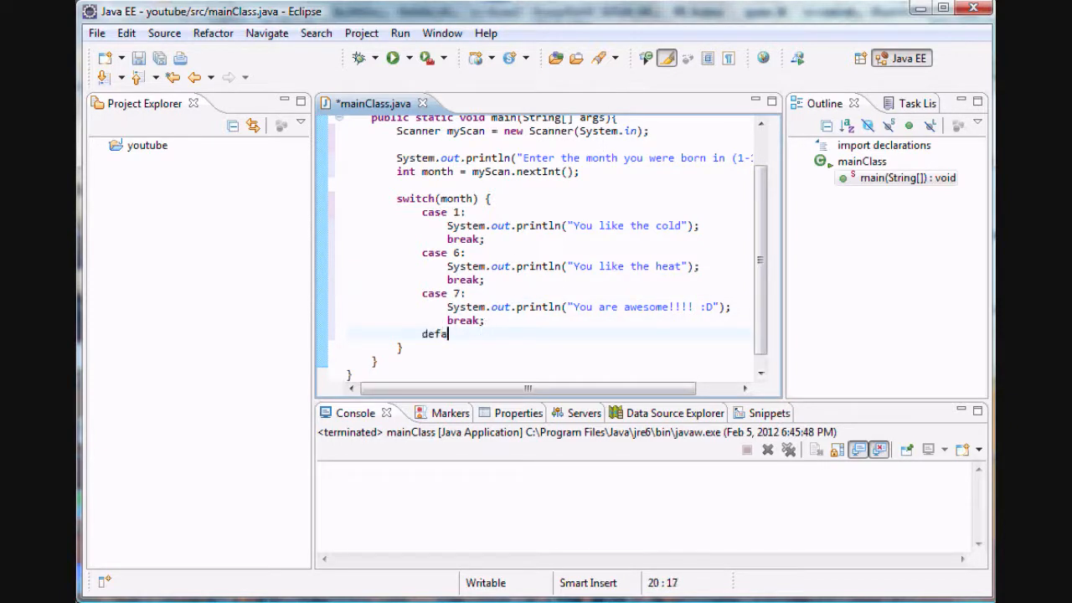
{"action": "type", "text": "ult:"}
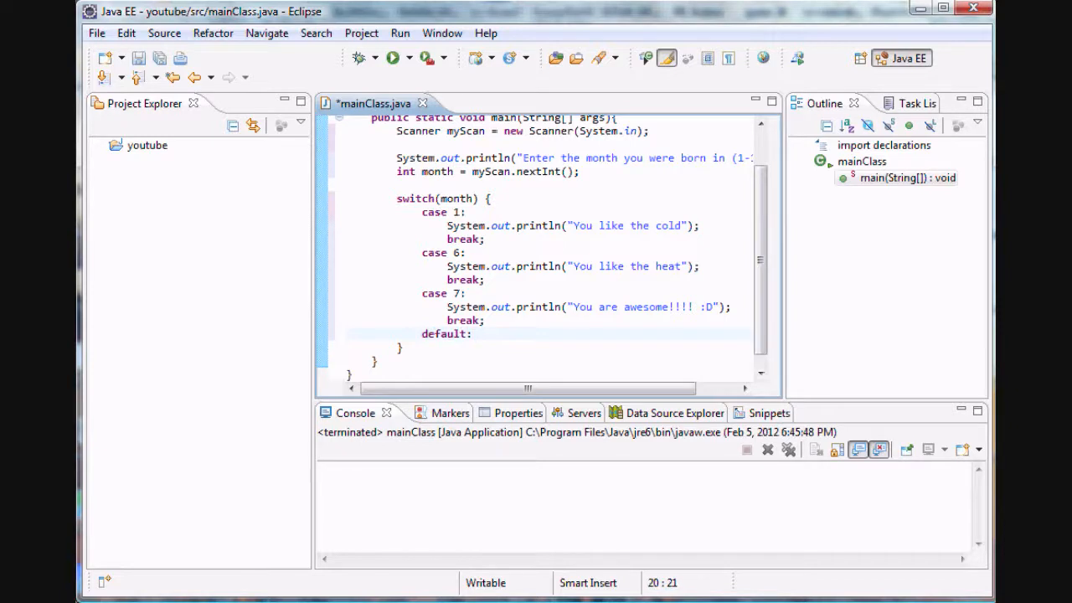
{"action": "type", "text": "Syste,"}
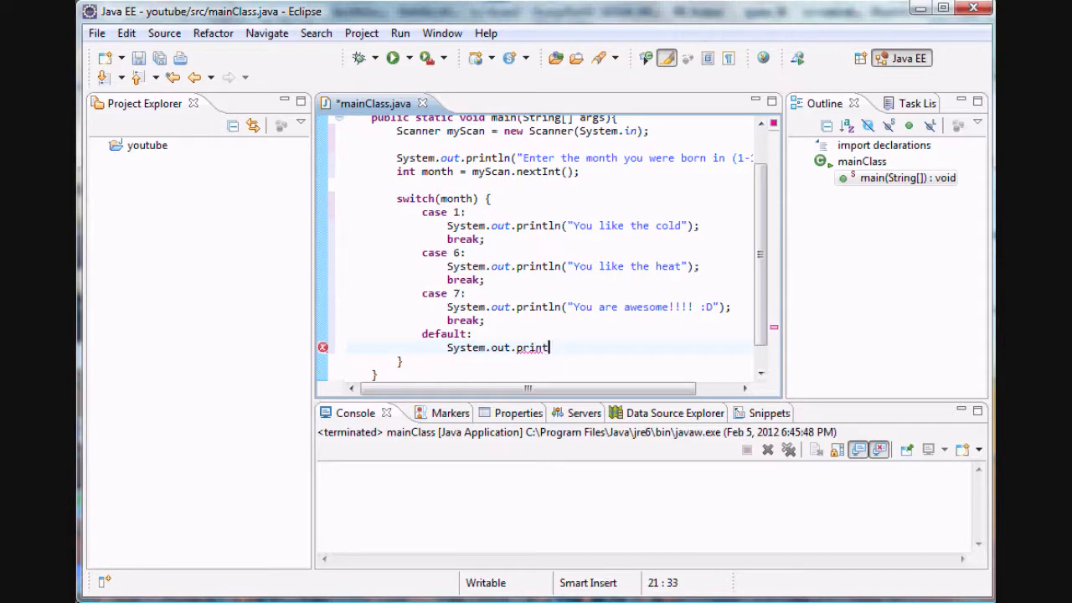
{"action": "type", "text": "ln();"}
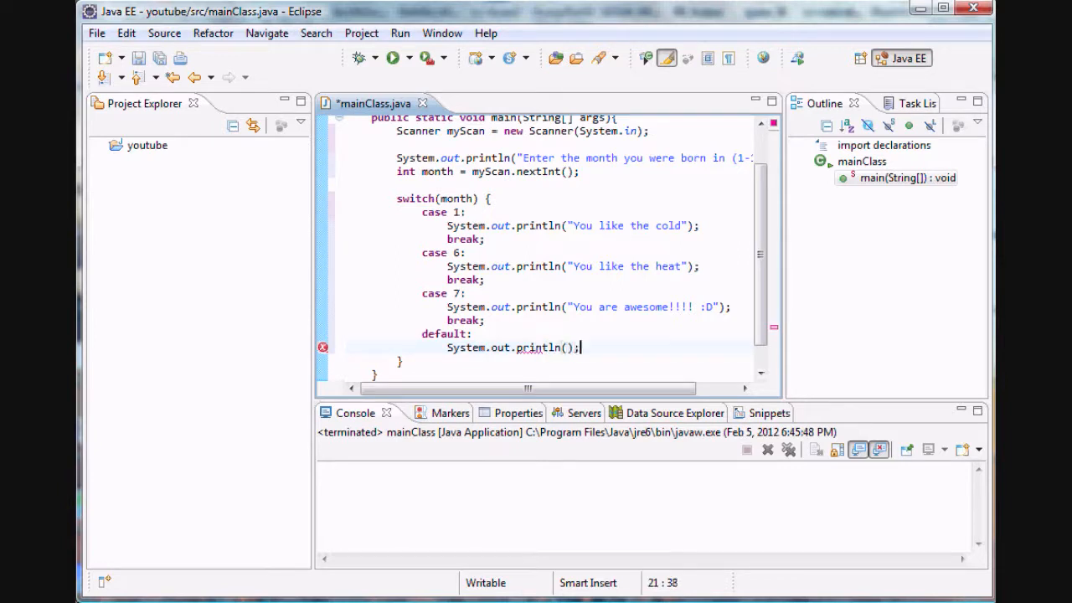
{"action": "type", "text": "\"\""}
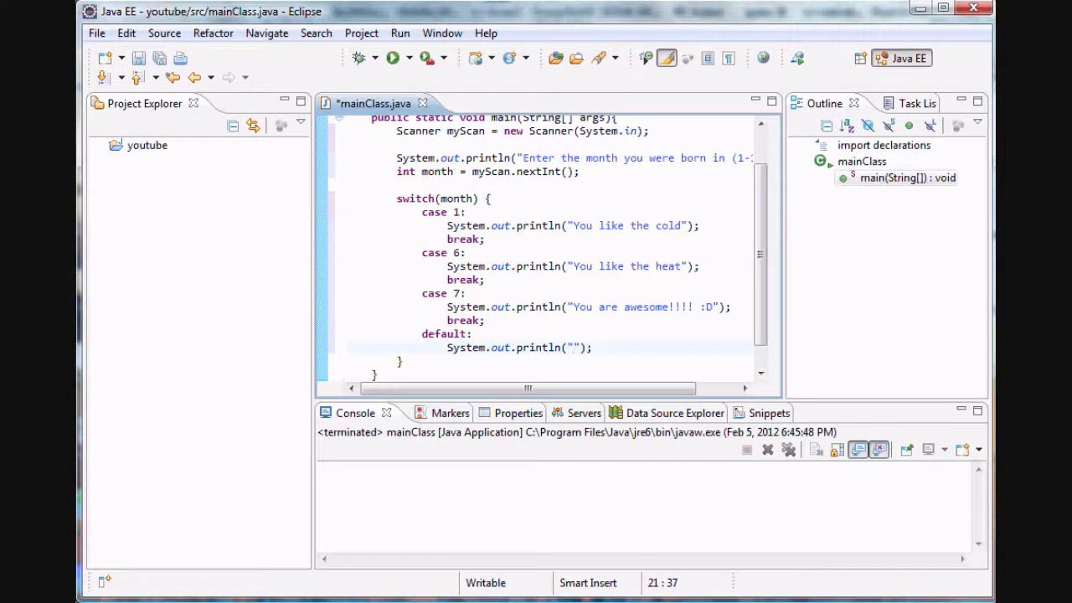
{"action": "type", "text": ":)"}
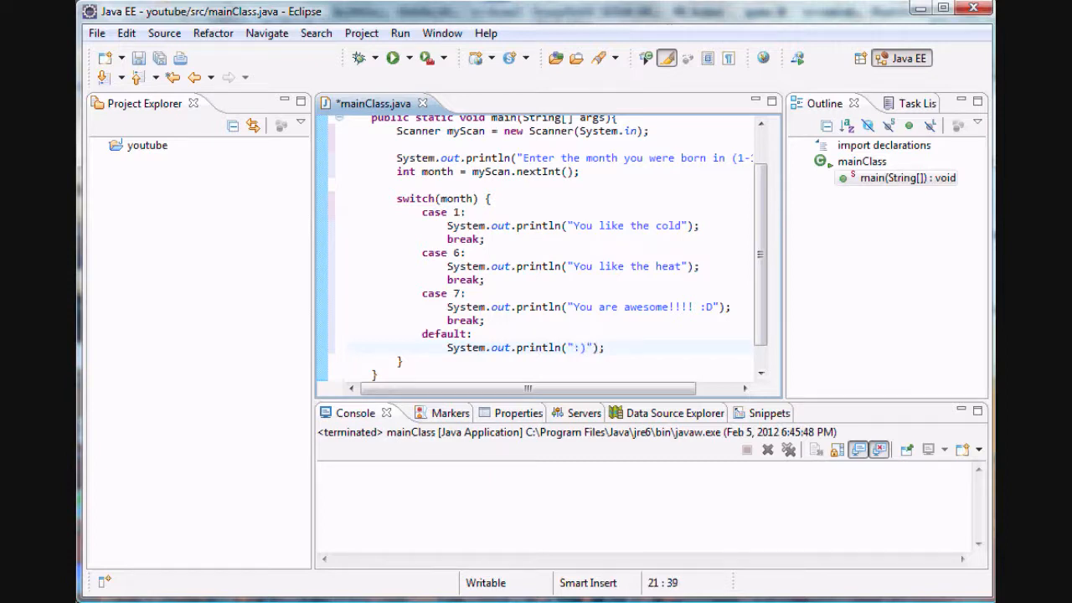
{"action": "type", "text": ":D :("}
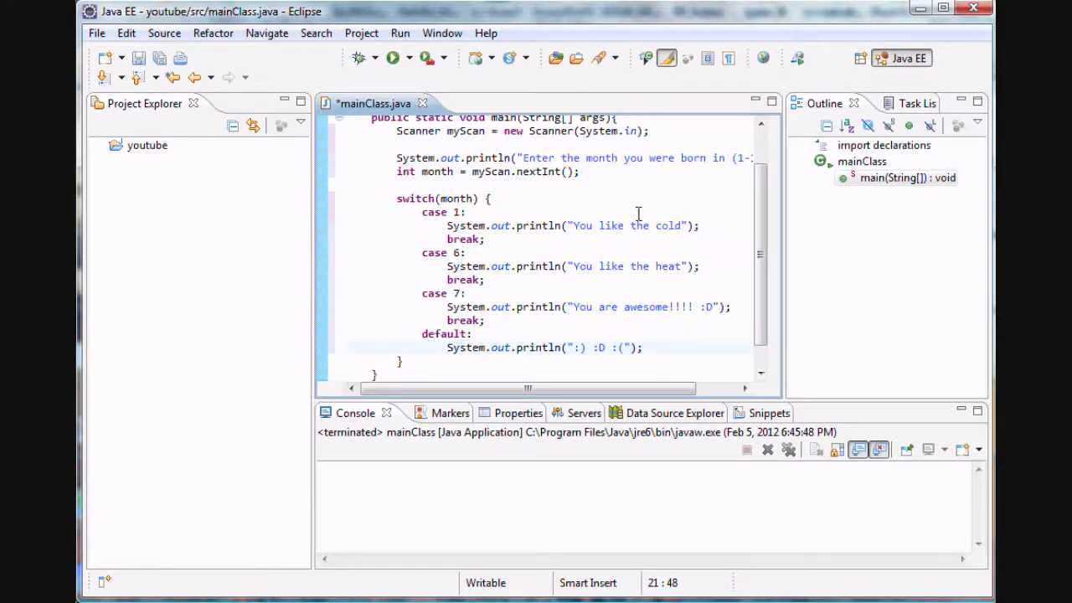
{"action": "mouse_move", "coordinate": [626, 194]}
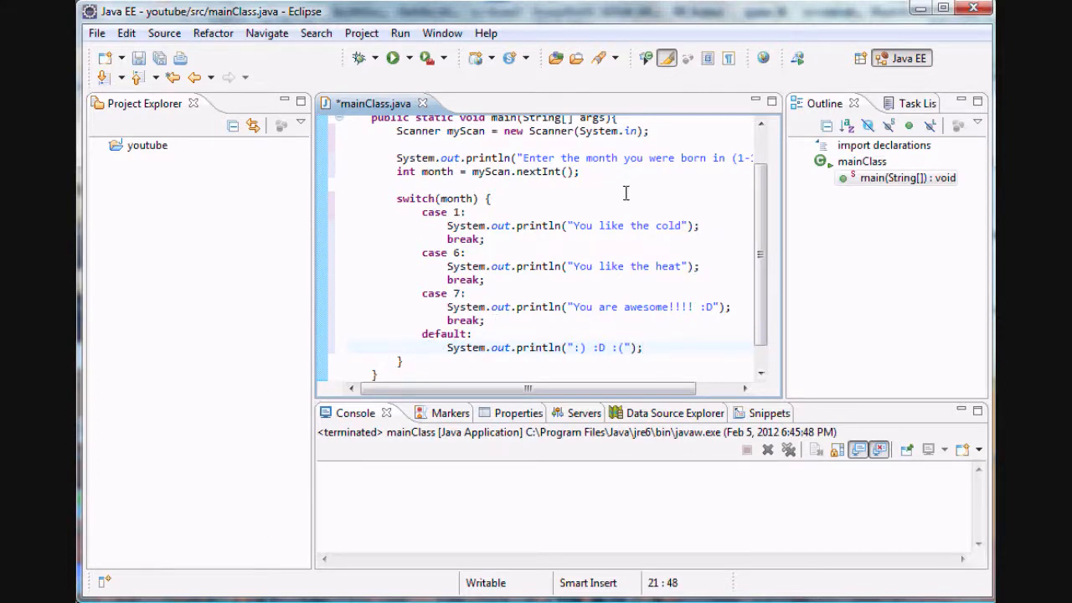
{"action": "mouse_move", "coordinate": [674, 337]}
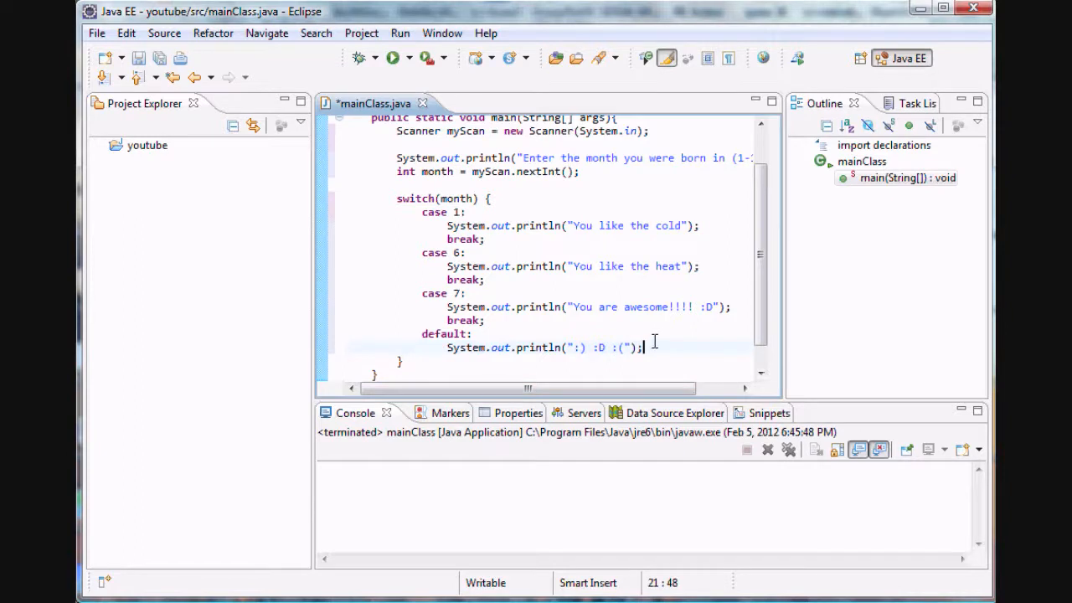
End the default case with break; and review the switch on month.
{"action": "type", "text": "break;"}
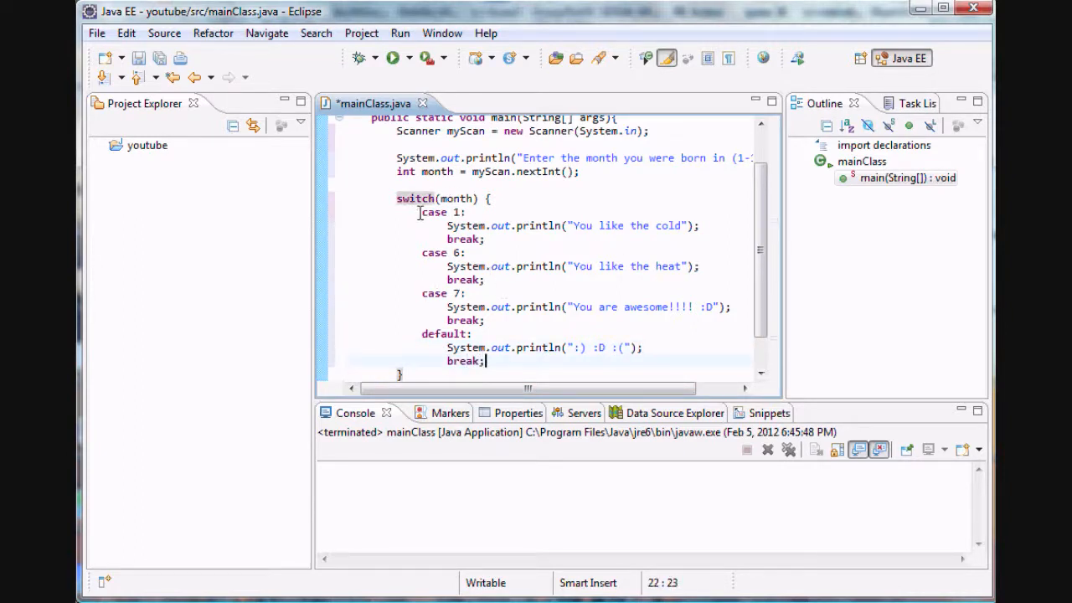
{"action": "double_click", "coordinate": [414, 199]}
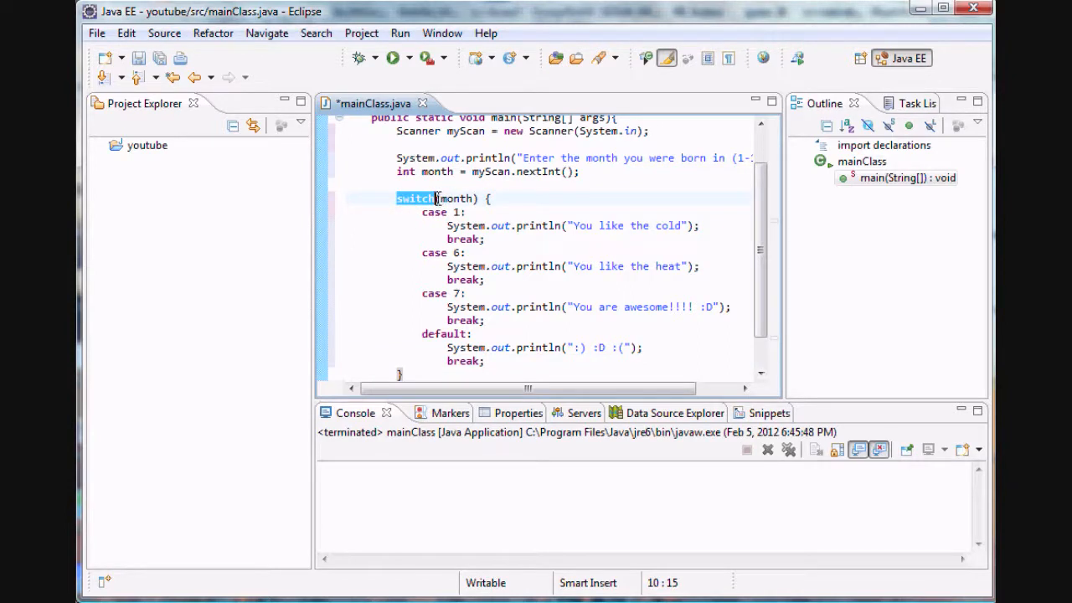
{"action": "double_click", "coordinate": [455, 198]}
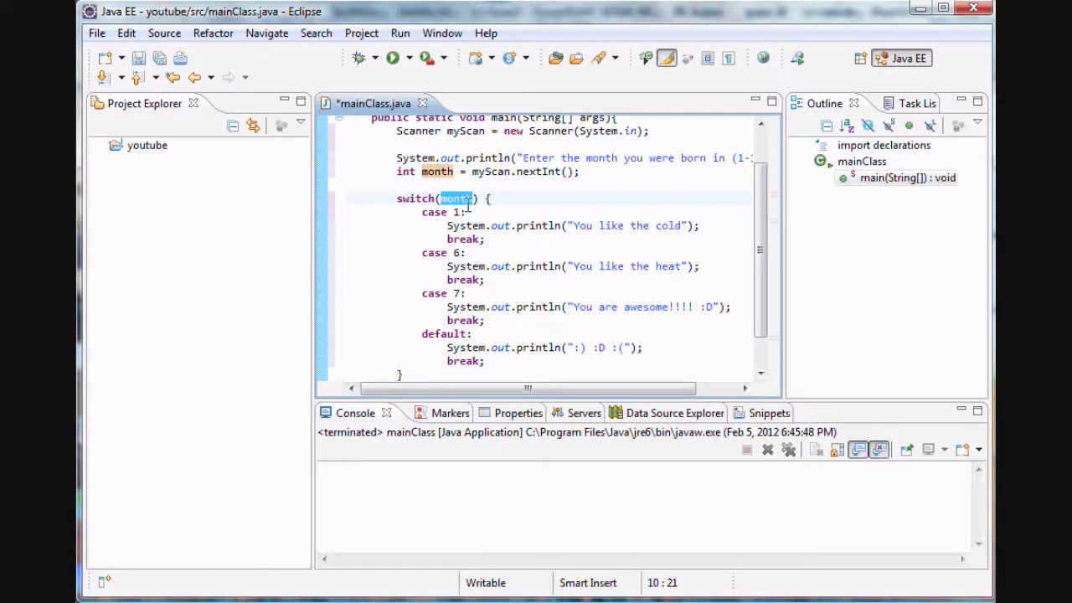
{"action": "mouse_move", "coordinate": [442, 241]}
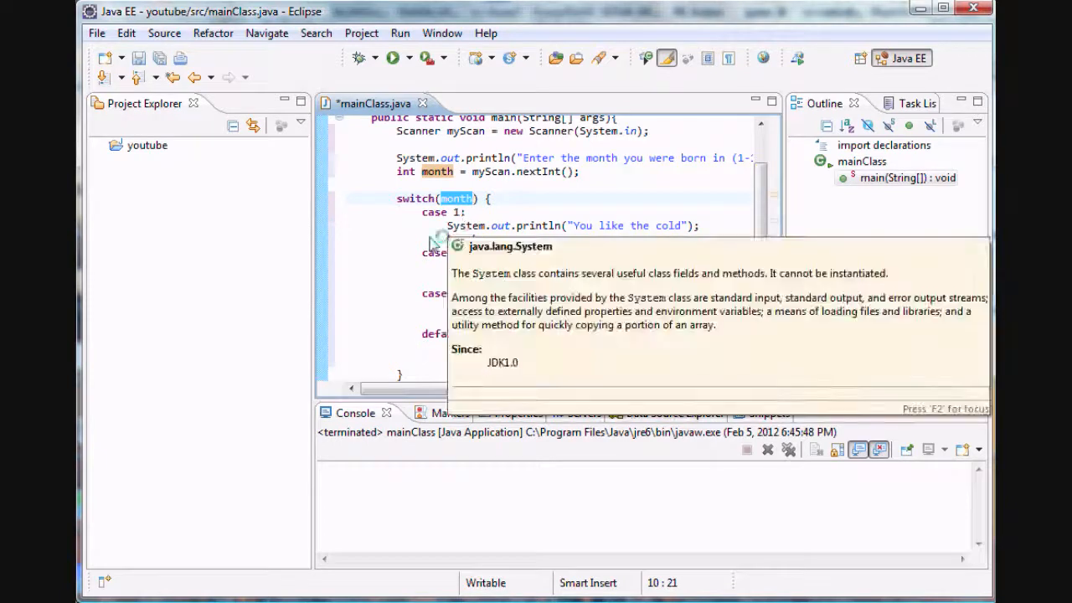
{"action": "left_click", "coordinate": [457, 212]}
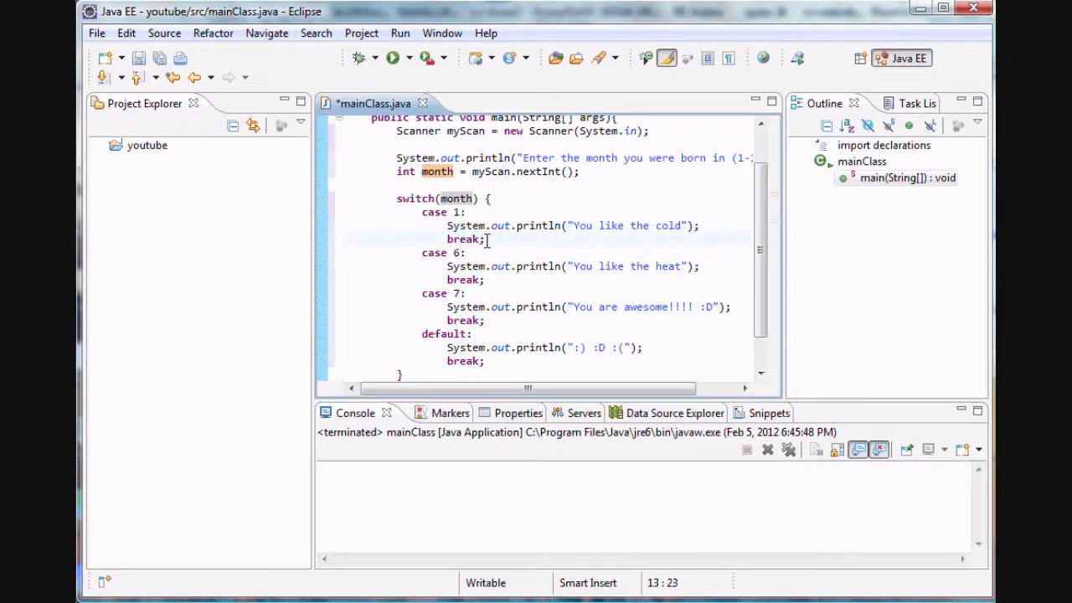
Review the cases and their breaks, then run mainClass.
{"action": "left_click", "coordinate": [473, 334]}
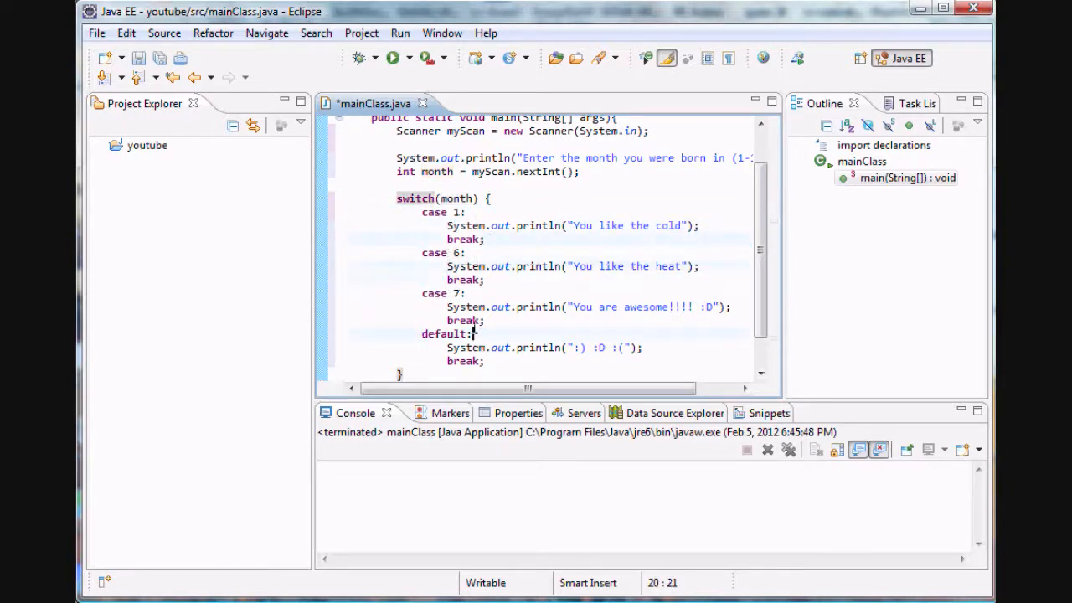
{"action": "double_click", "coordinate": [462, 239]}
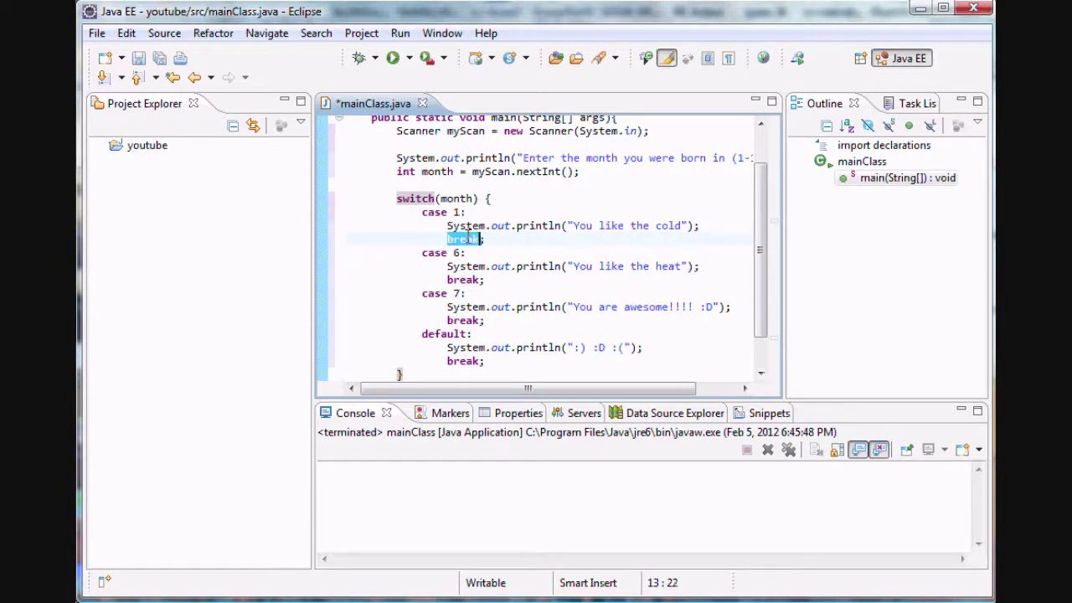
{"action": "left_click", "coordinate": [424, 253]}
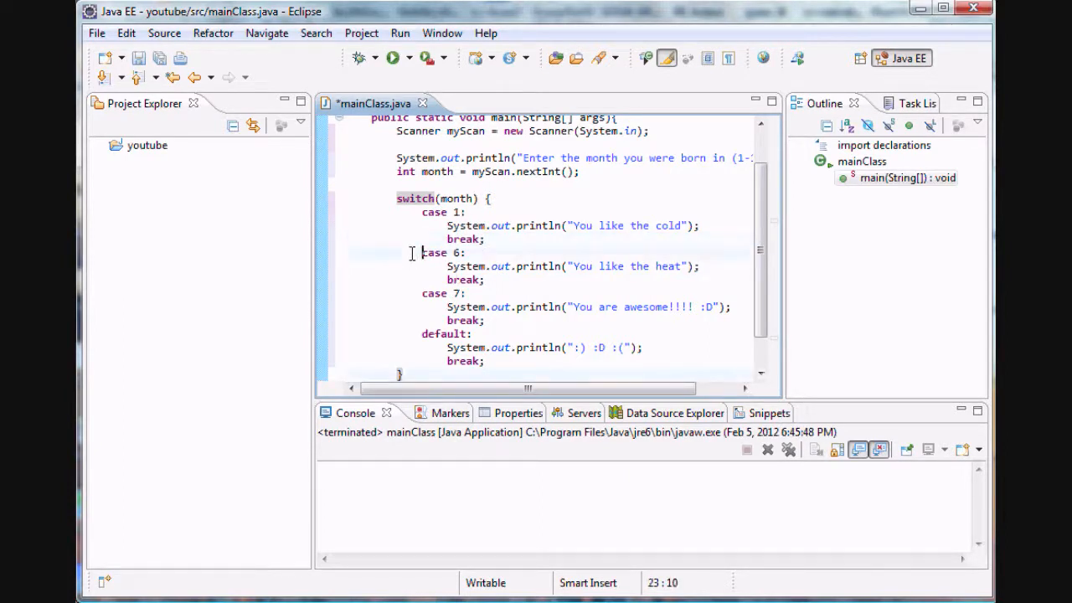
{"action": "left_click", "coordinate": [460, 293]}
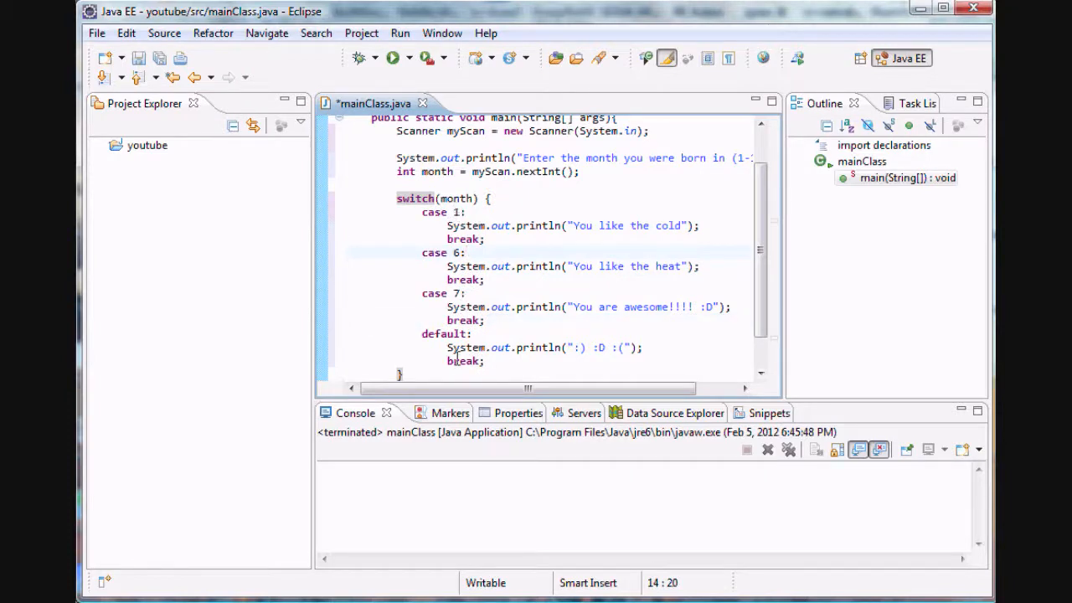
{"action": "left_click", "coordinate": [661, 347]}
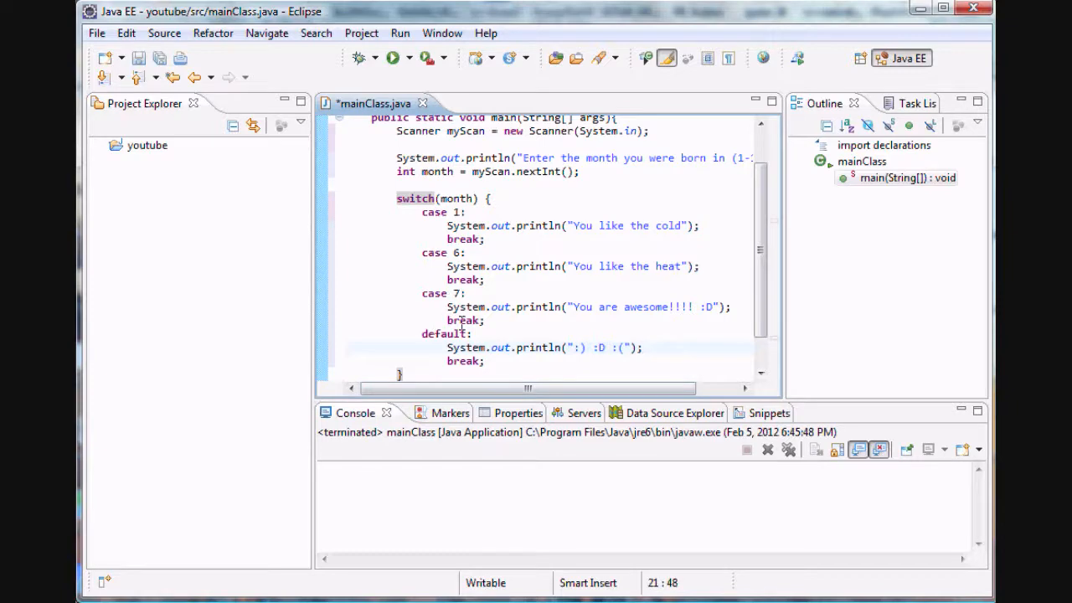
{"action": "left_click", "coordinate": [391, 58]}
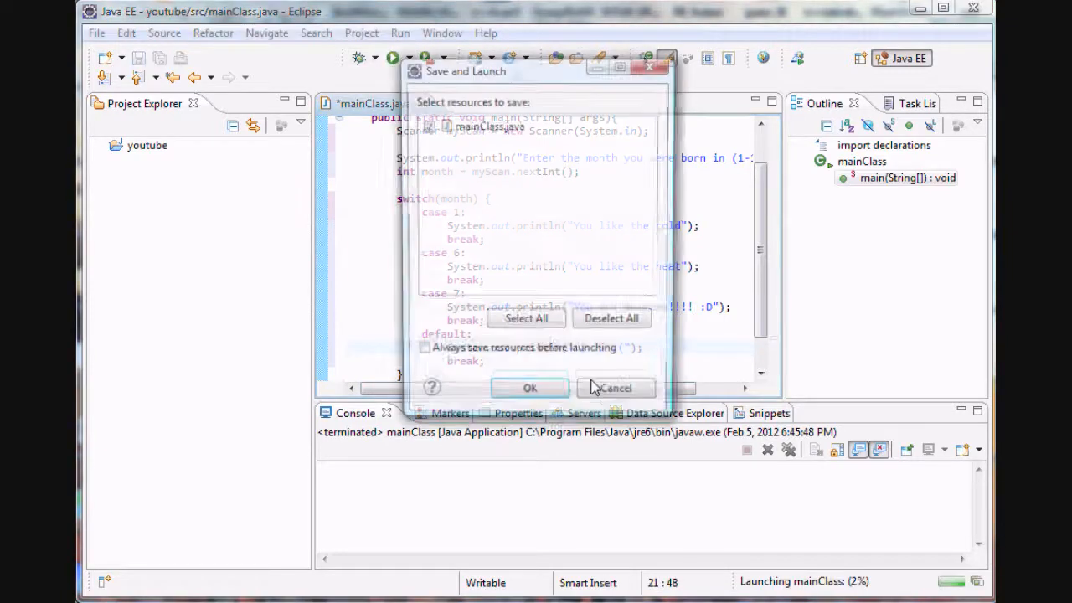
Save and launch, test month 7, then rerun and test month 3.
{"action": "left_click", "coordinate": [529, 388]}
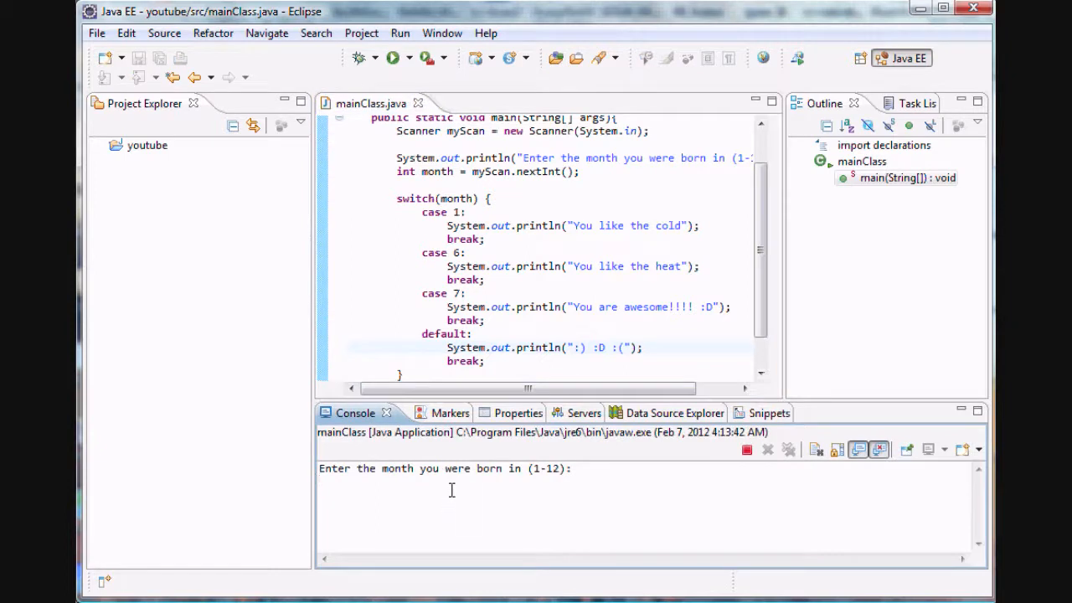
{"action": "type", "text": "7"}
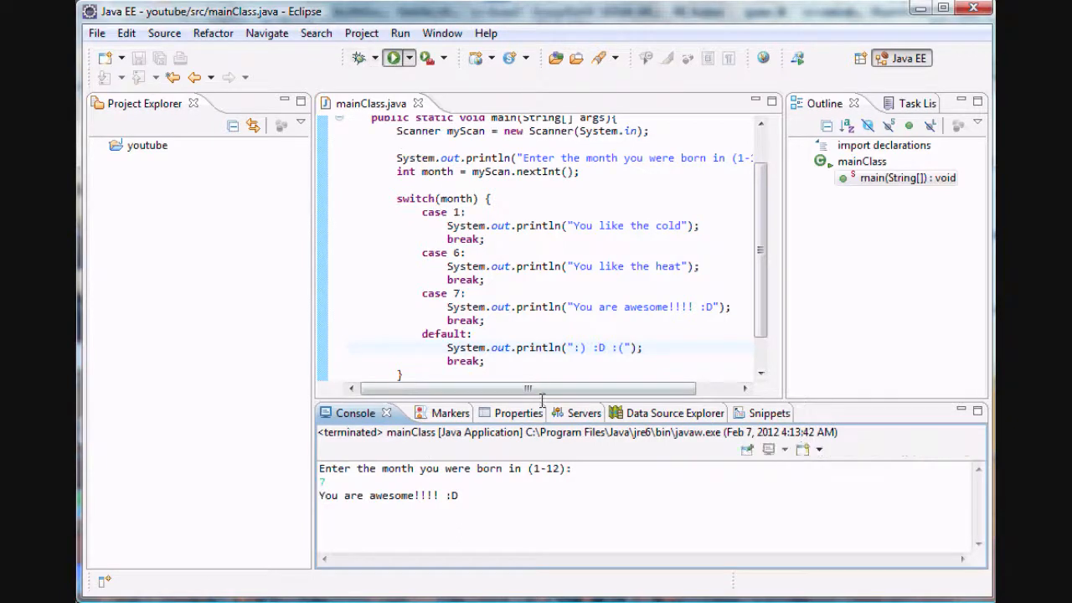
{"action": "left_click", "coordinate": [392, 58]}
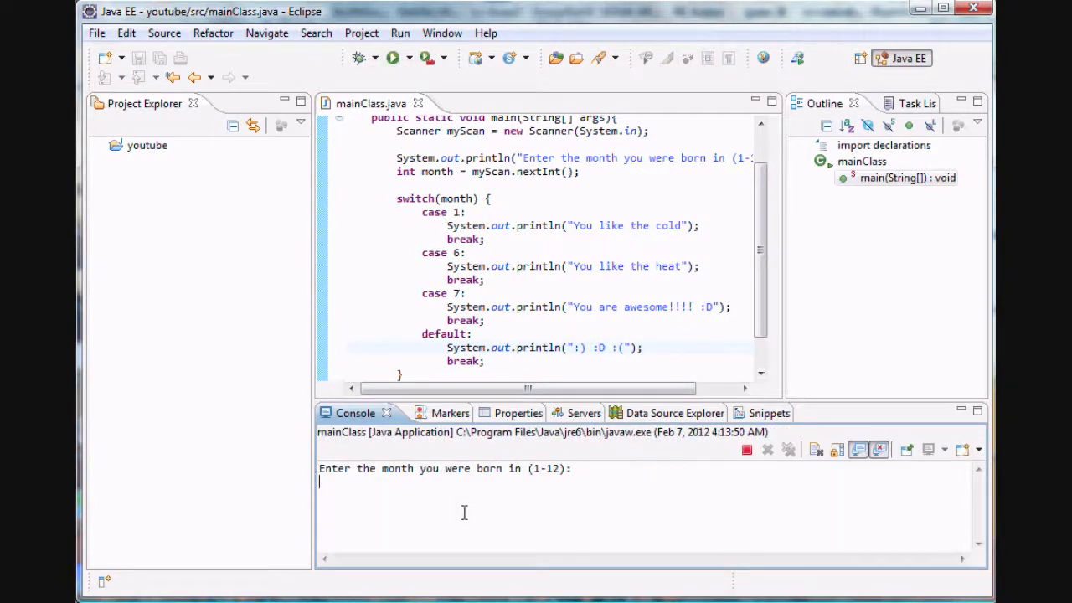
{"action": "type", "text": "3"}
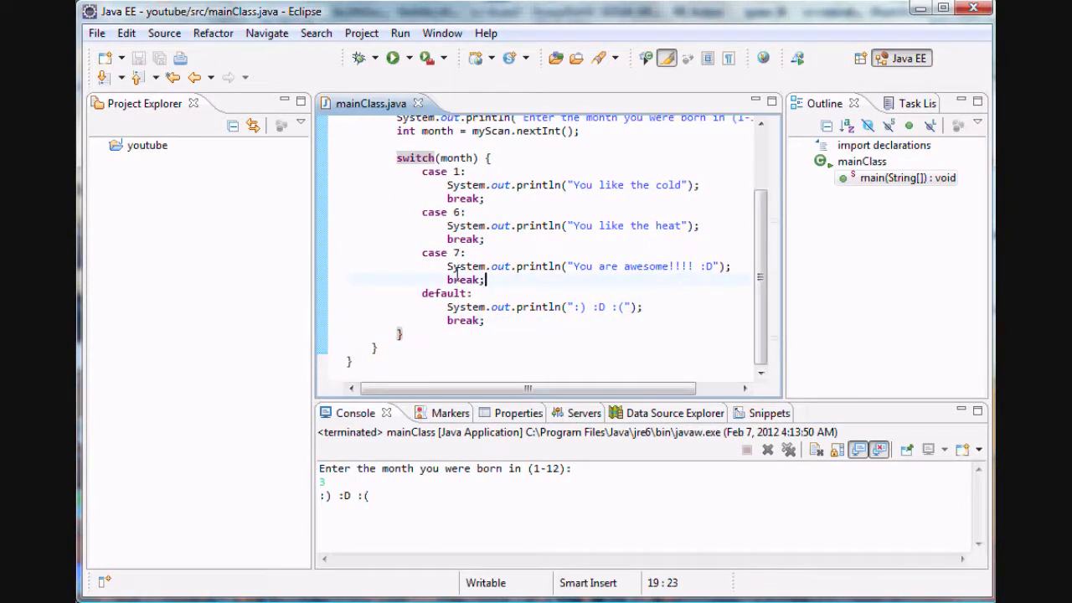
Delete case 1's break, run with month 1 and select both printed messages.
{"action": "left_click", "coordinate": [485, 185]}
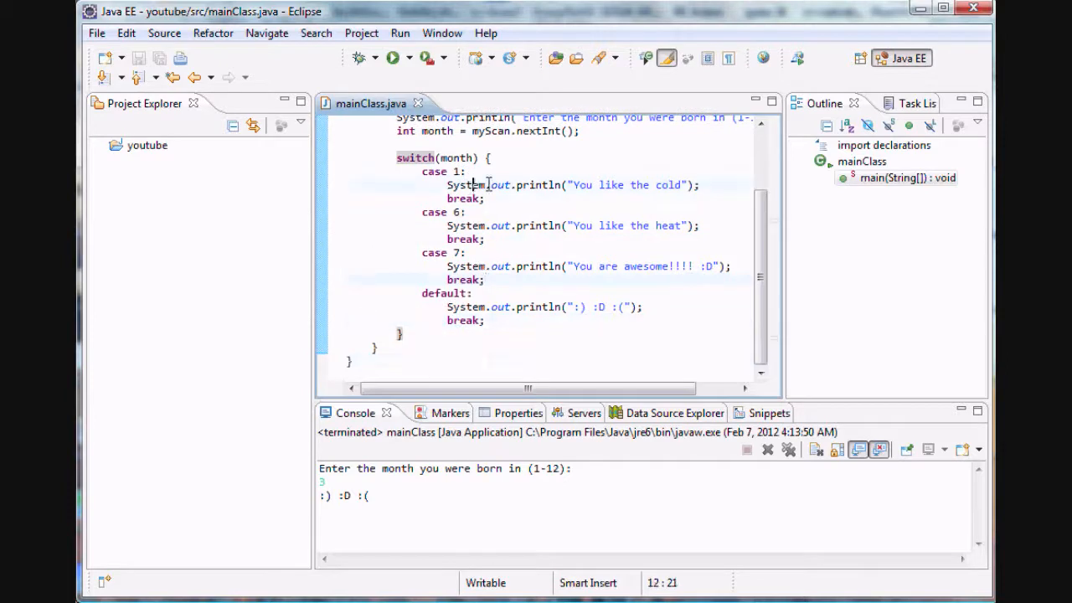
{"action": "double_click", "coordinate": [463, 198]}
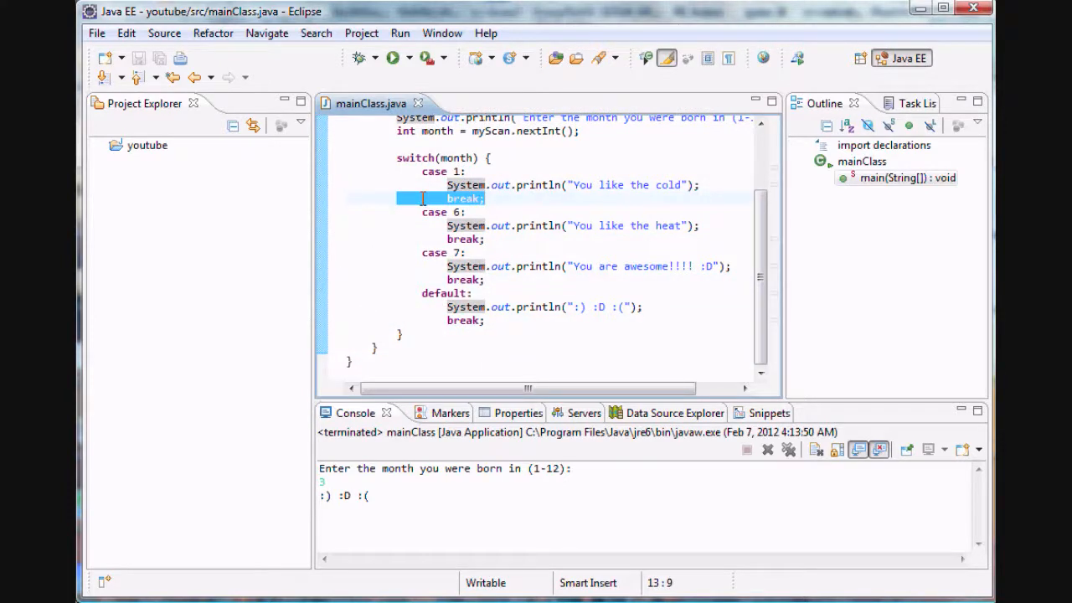
{"action": "key", "text": "Delete"}
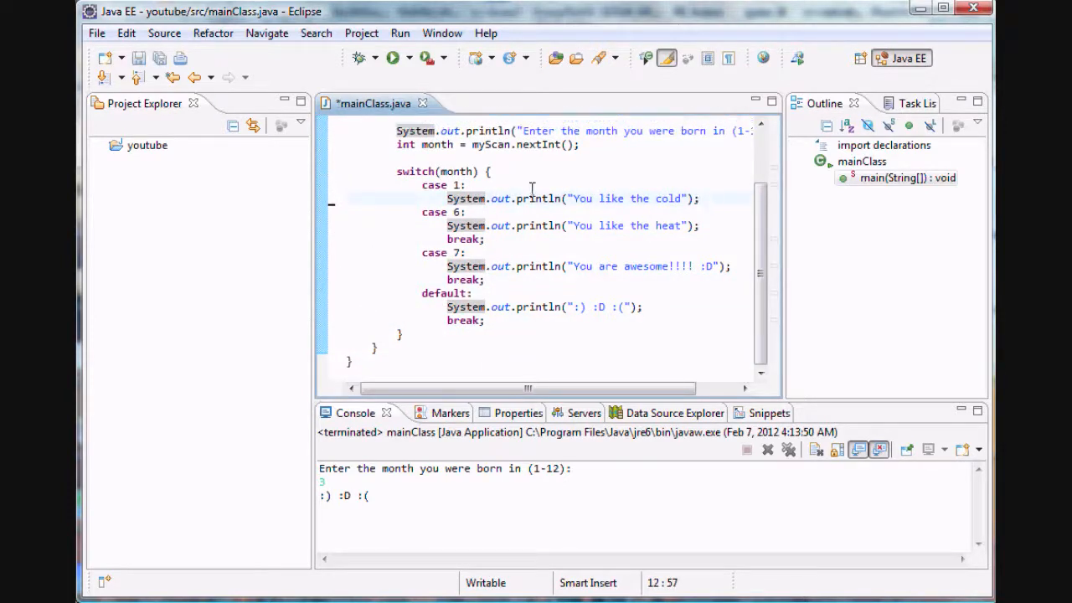
{"action": "left_click", "coordinate": [389, 58]}
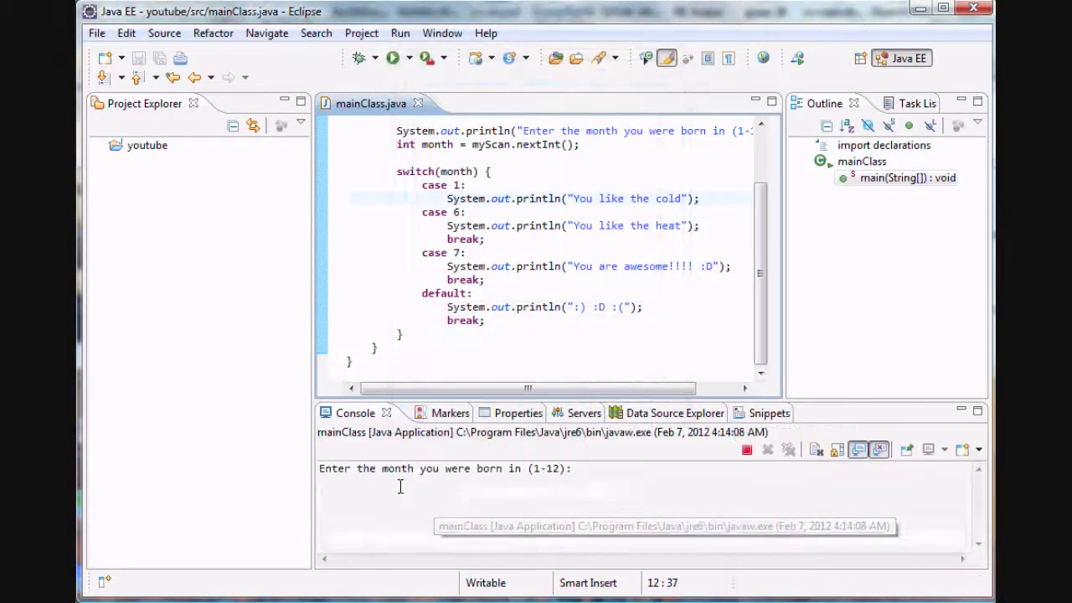
{"action": "type", "text": "1"}
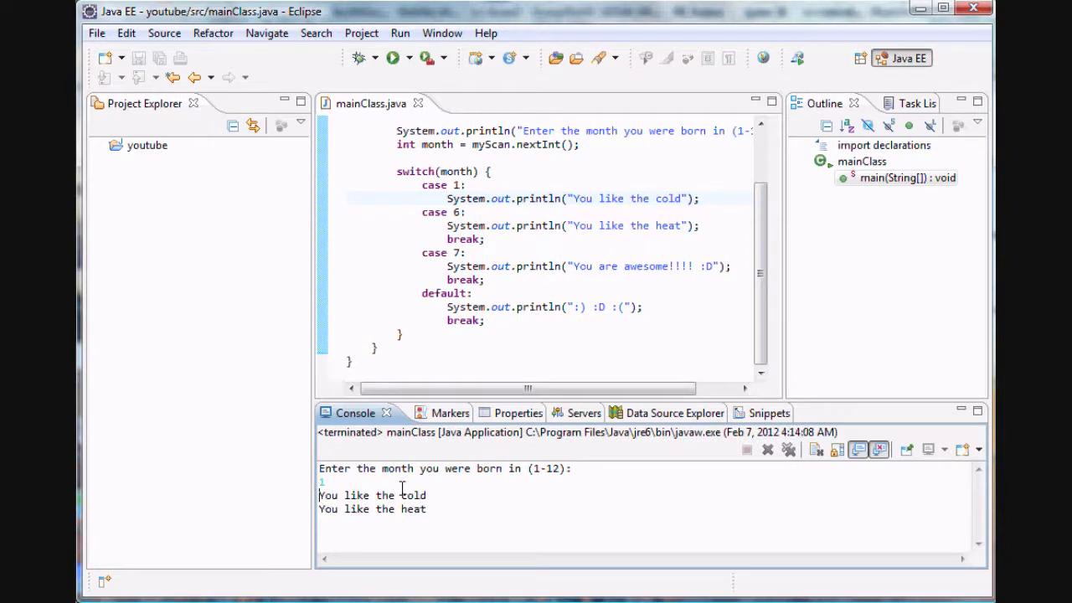
{"action": "mouse_move", "coordinate": [447, 494]}
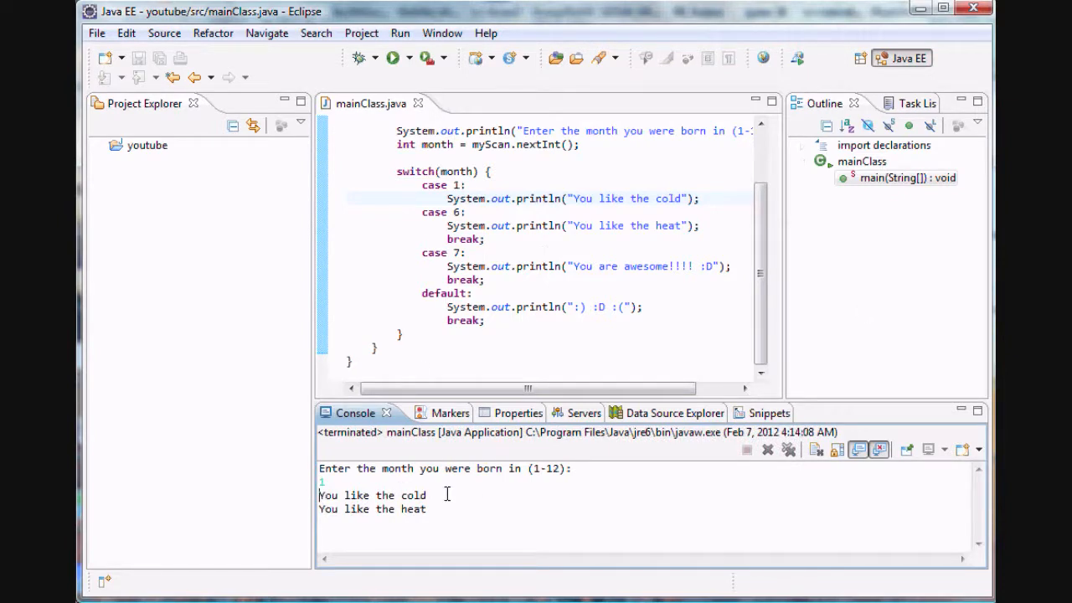
{"action": "left_click_drag", "start_coordinate": [319, 495], "coordinate": [426, 509]}
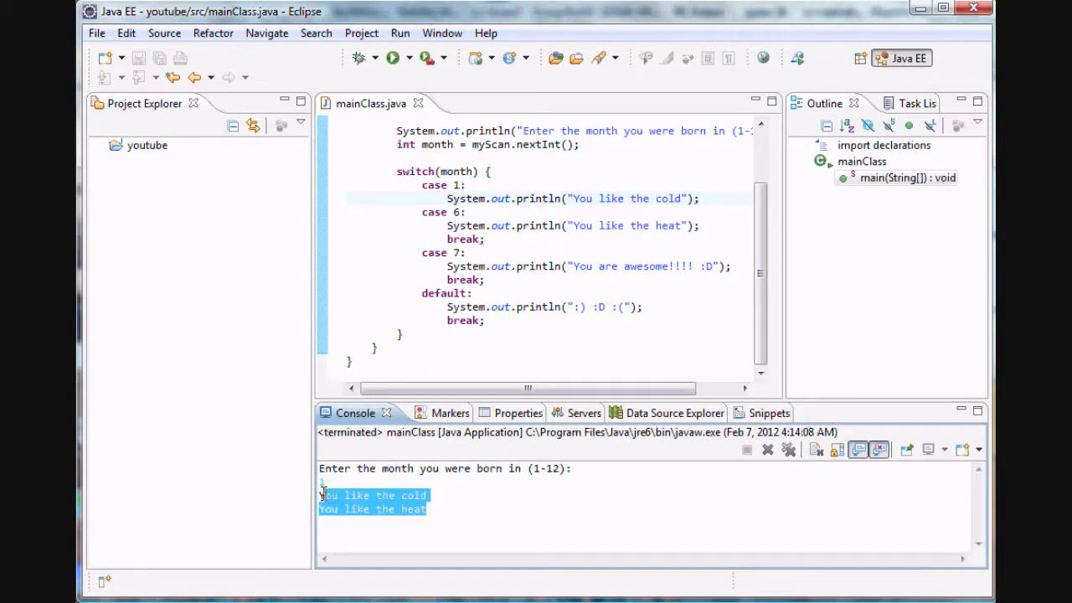
Point out the case 1 and case 6 prints, then start restoring break after case 1.
{"action": "left_click", "coordinate": [453, 184]}
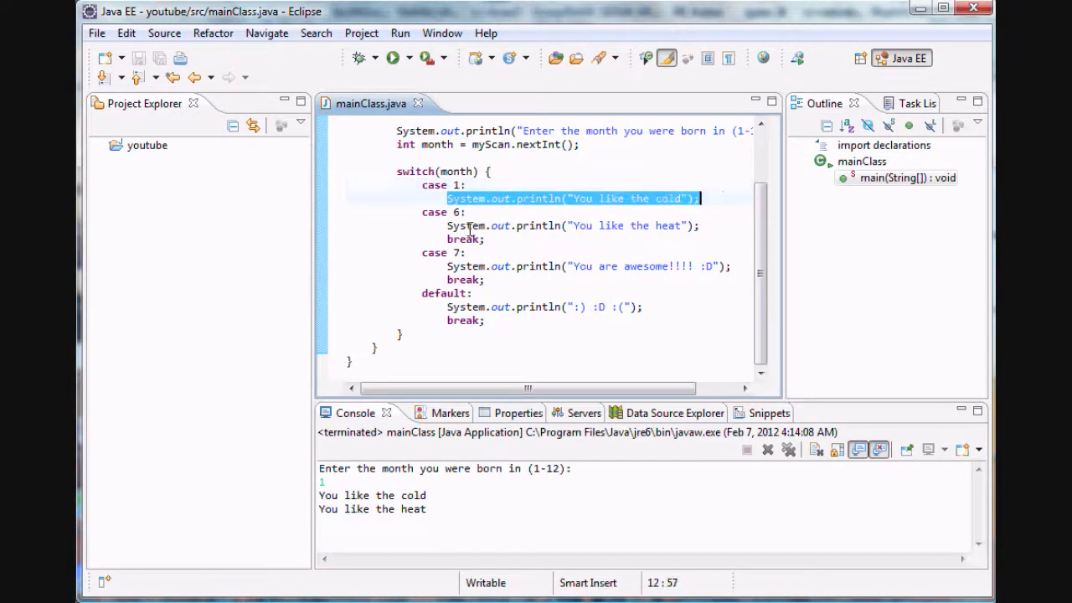
{"action": "left_click", "coordinate": [433, 212]}
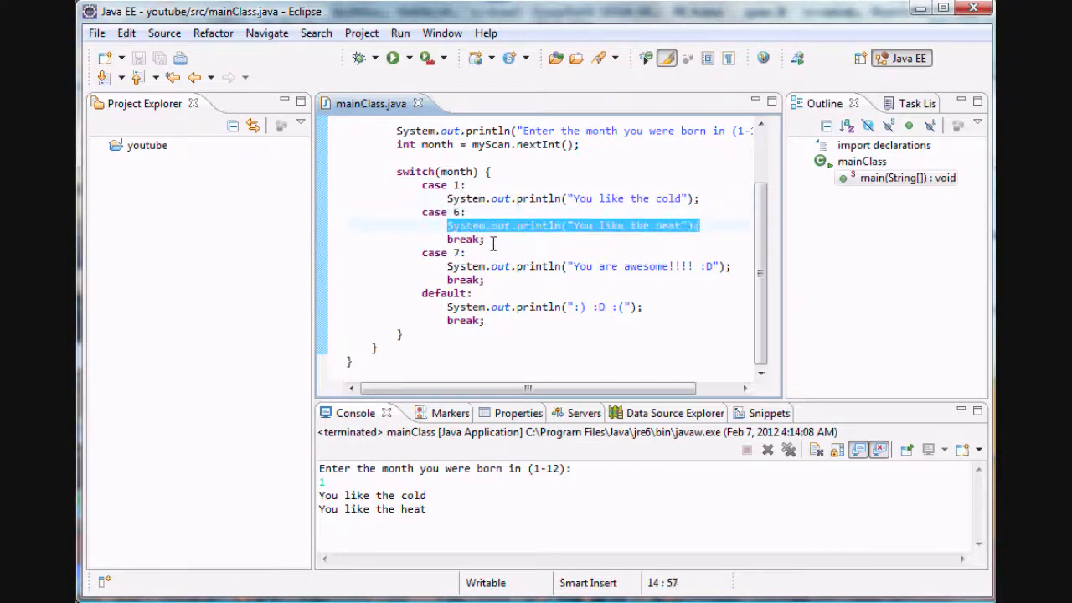
{"action": "left_click", "coordinate": [700, 199]}
{"action": "type", "text": "bre"}
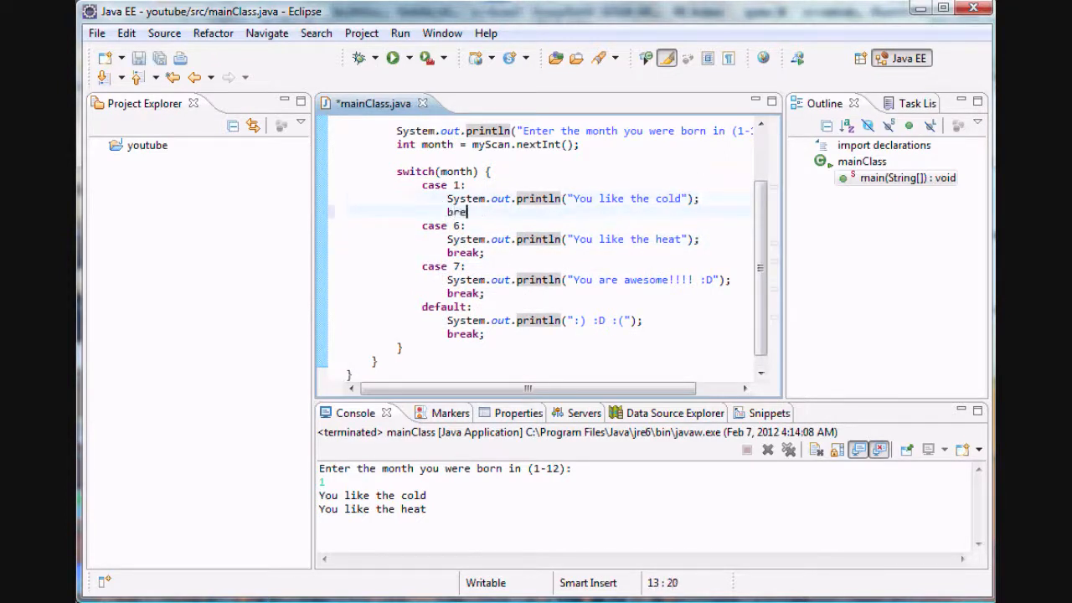
Restore break; at the end of case 1 so it no longer falls through to case 6.
{"action": "type", "text": "ak;"}
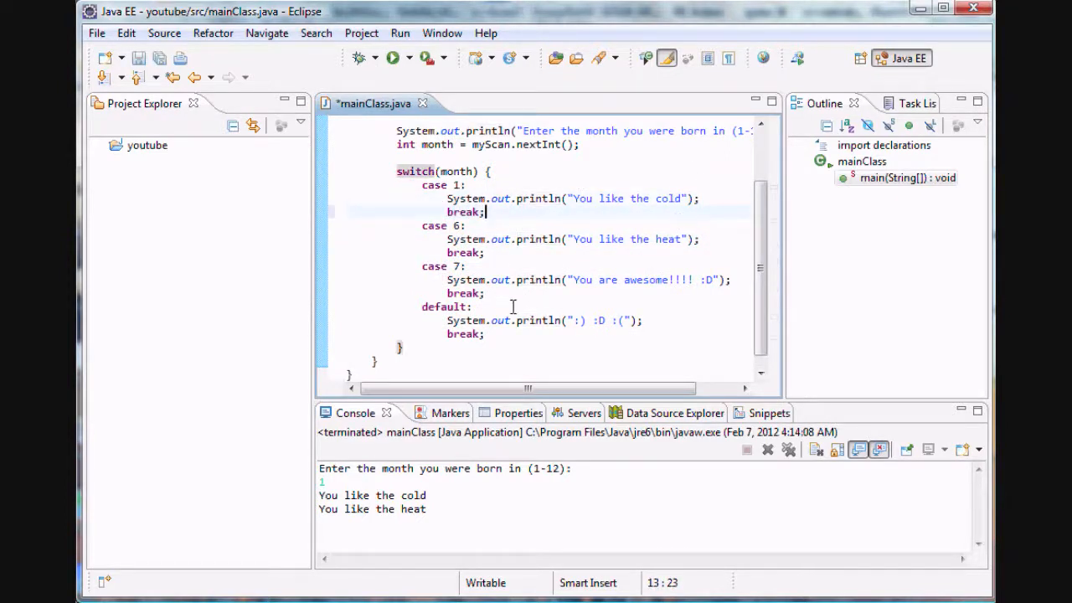
{"action": "double_click", "coordinate": [444, 307]}
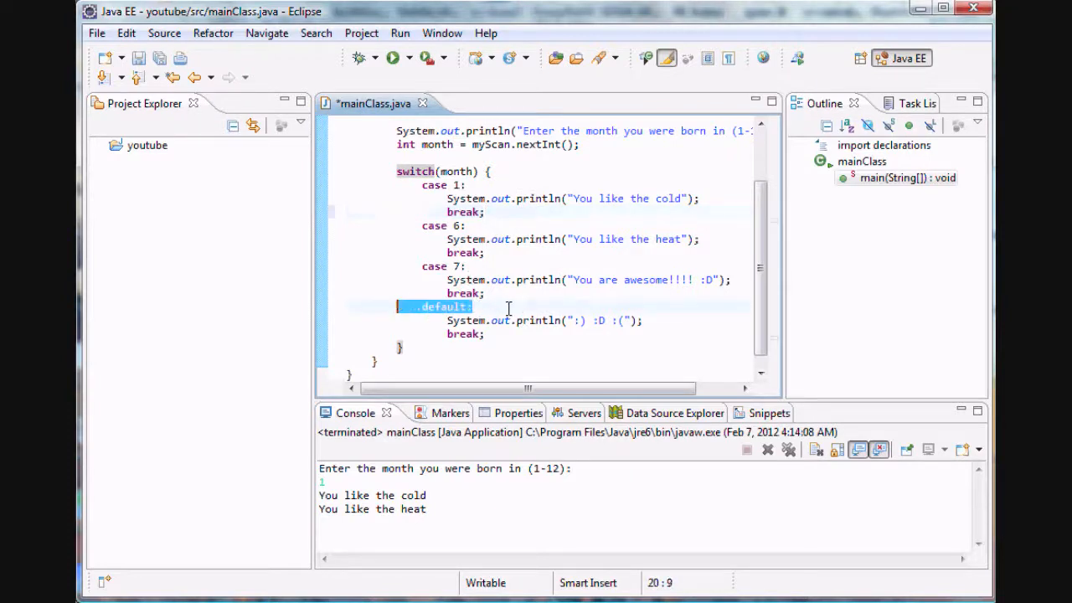
{"action": "left_click", "coordinate": [676, 338]}
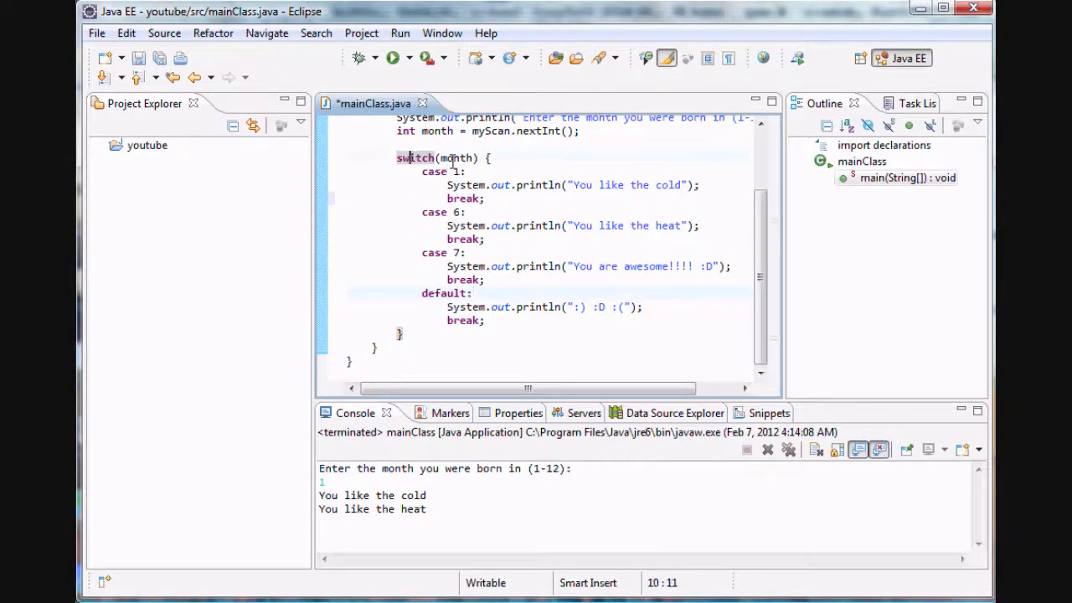
{"action": "mouse_move", "coordinate": [389, 284]}
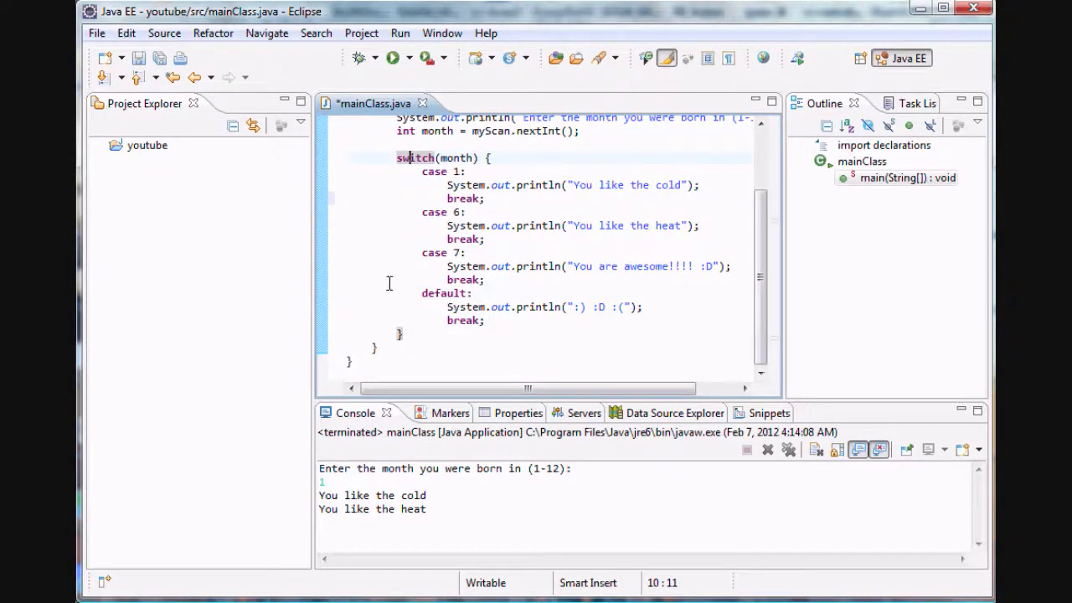